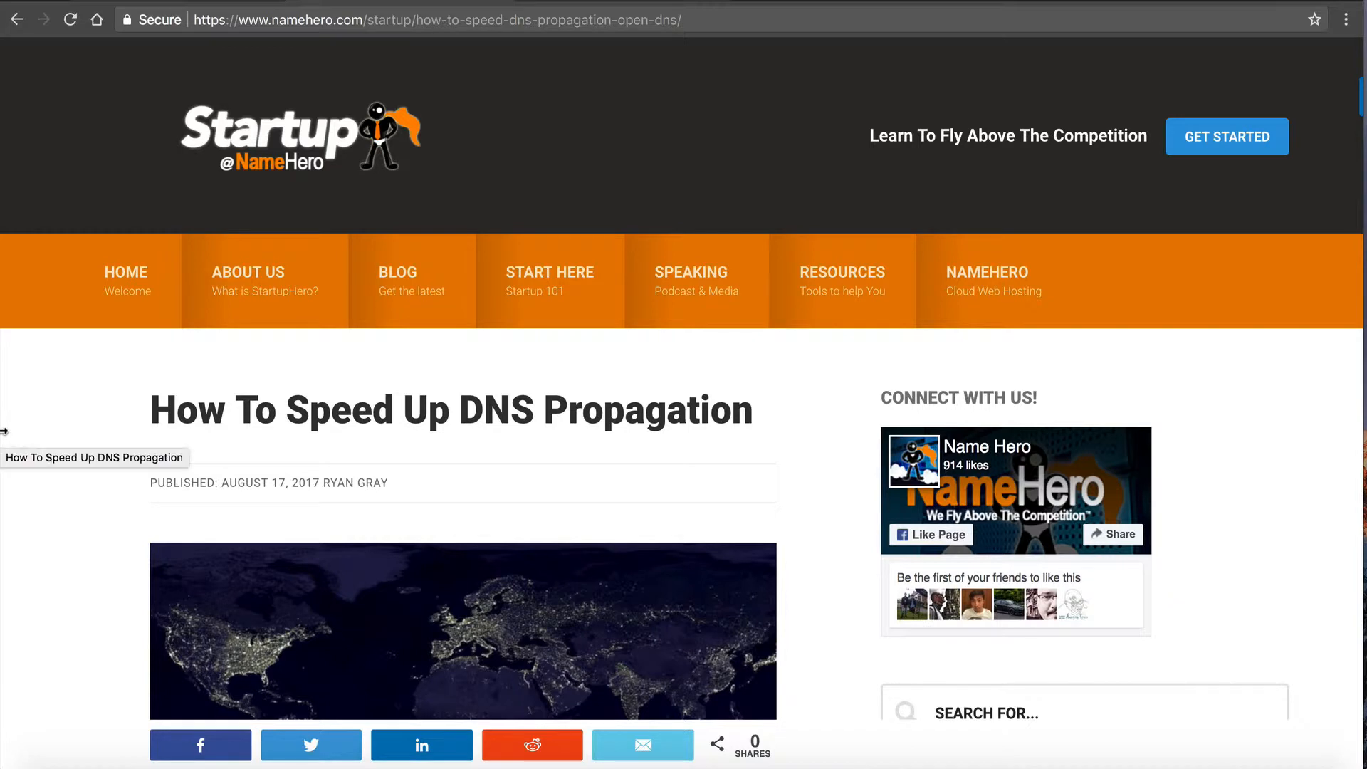
{"action": "mouse_move", "coordinate": [199, 365]}
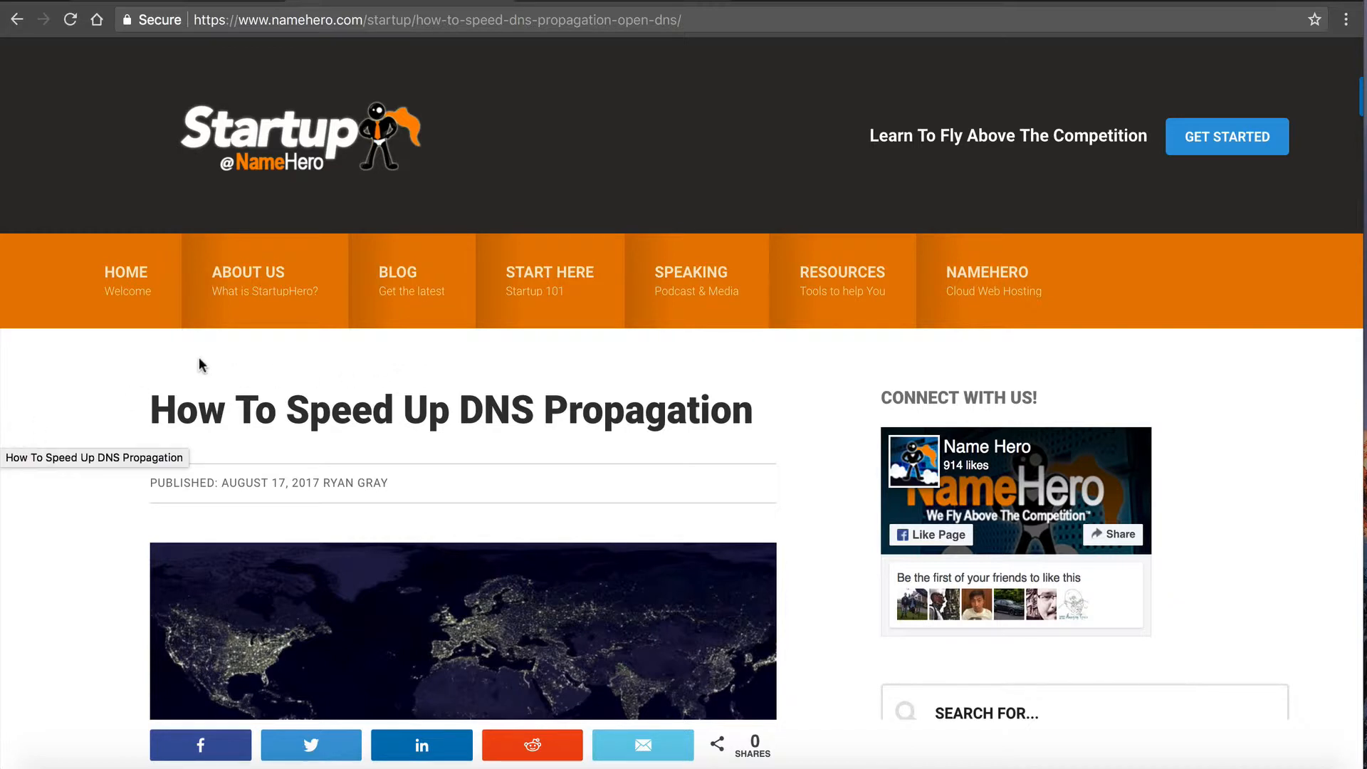
Step: Select the 'How To Speed Up DNS Propagation' heading text
{"action": "double_click", "coordinate": [644, 410]}
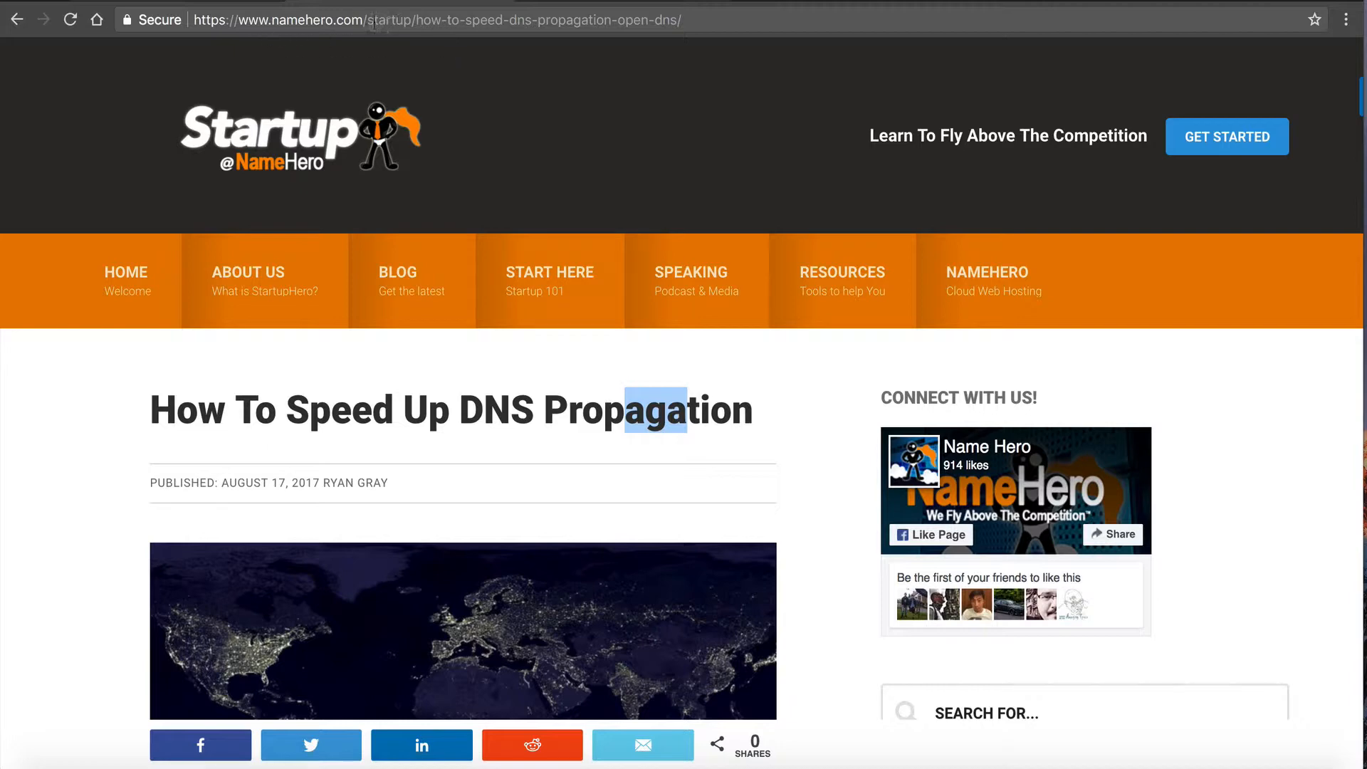
{"action": "left_click_drag", "start_coordinate": [654, 410], "coordinate": [150, 410]}
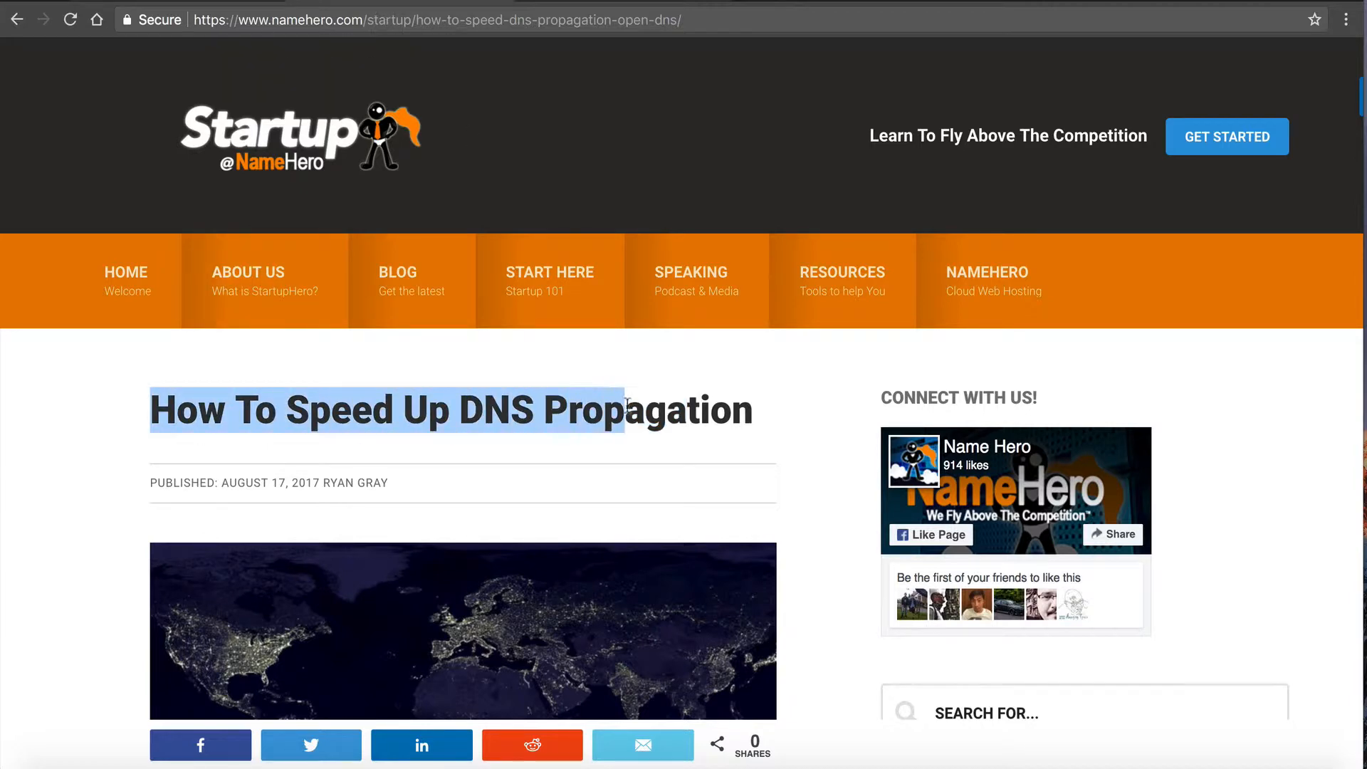
Step: Scroll past the world map to the introduction and Dynamic DNS Providers heading
{"action": "scroll", "scroll_direction": "down", "scroll_amount": 3}
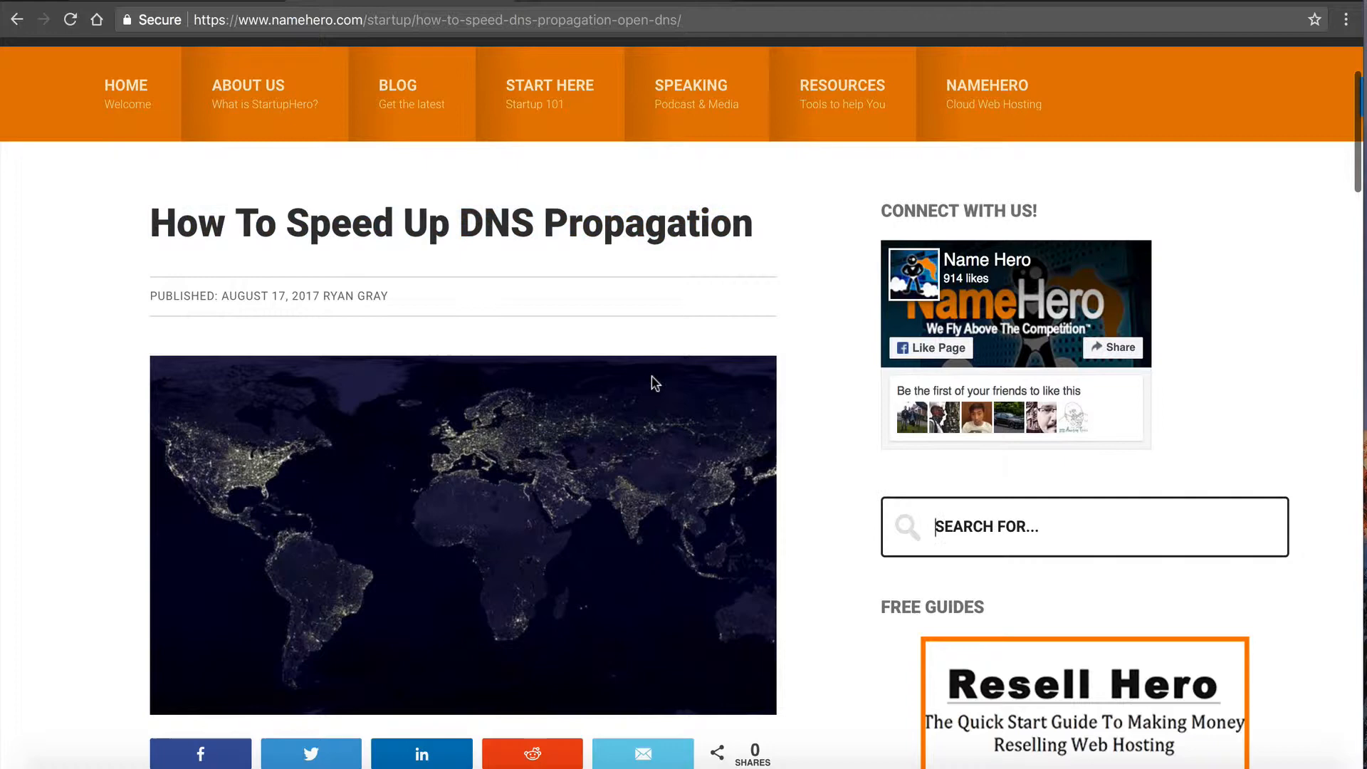
{"action": "scroll", "scroll_direction": "down", "scroll_amount": 3}
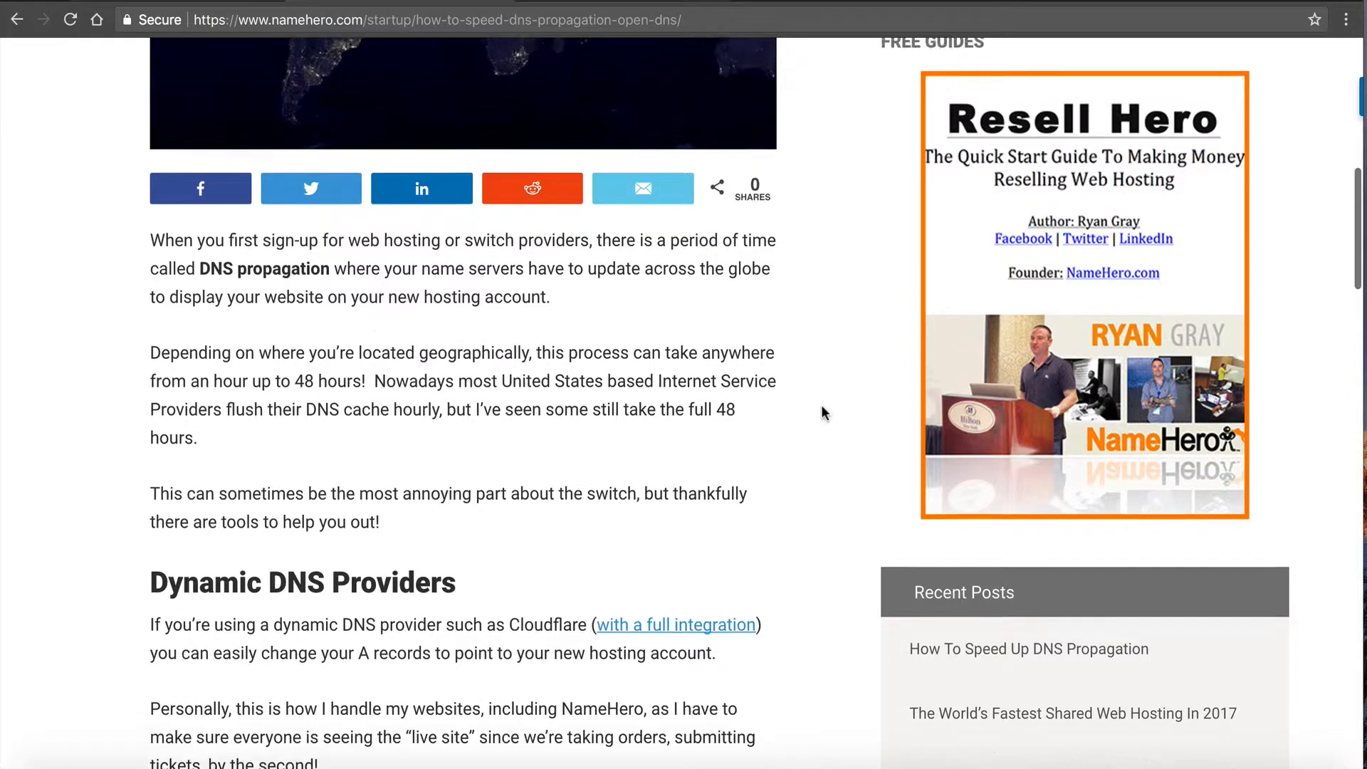
Step: Scroll down to the OpenDNS section on switching DNS from your ISP
{"action": "scroll", "scroll_direction": "up", "scroll_amount": 3}
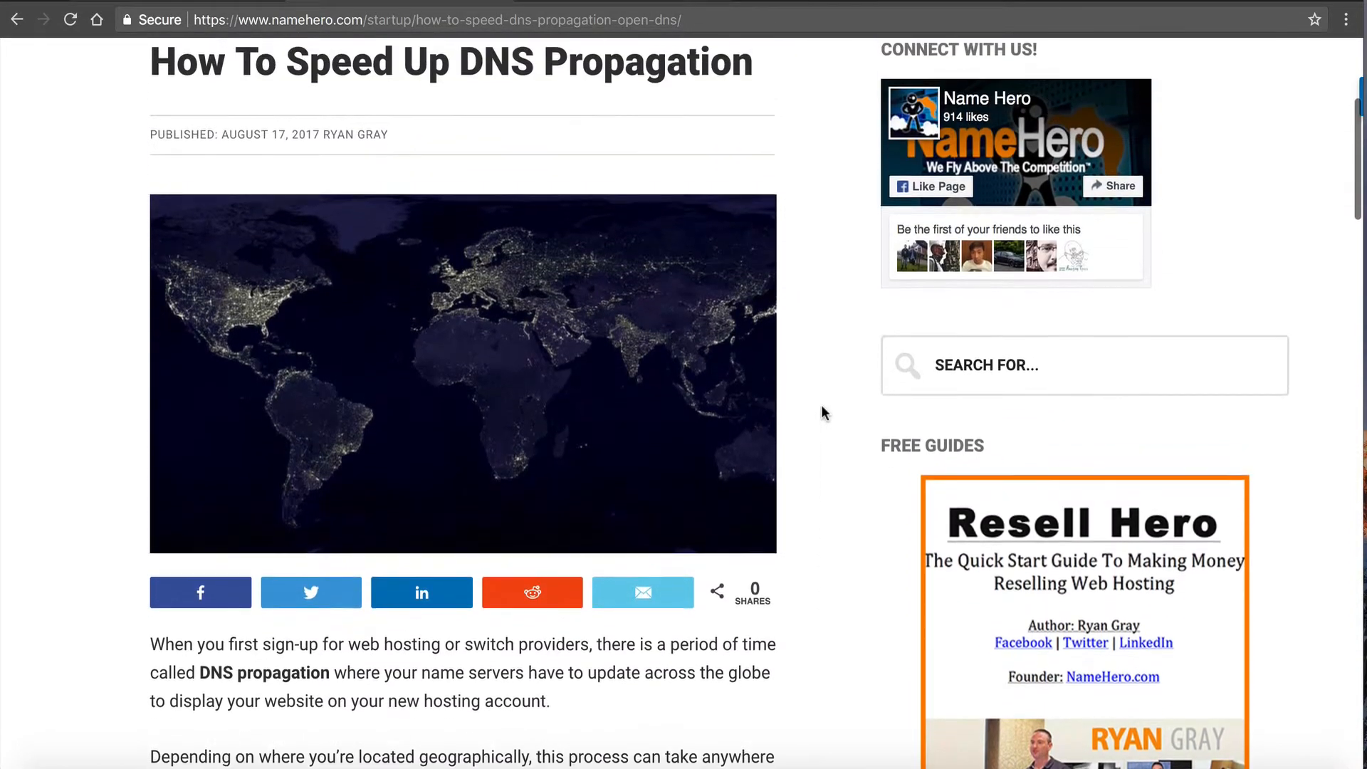
{"action": "scroll", "scroll_direction": "down", "scroll_amount": 3}
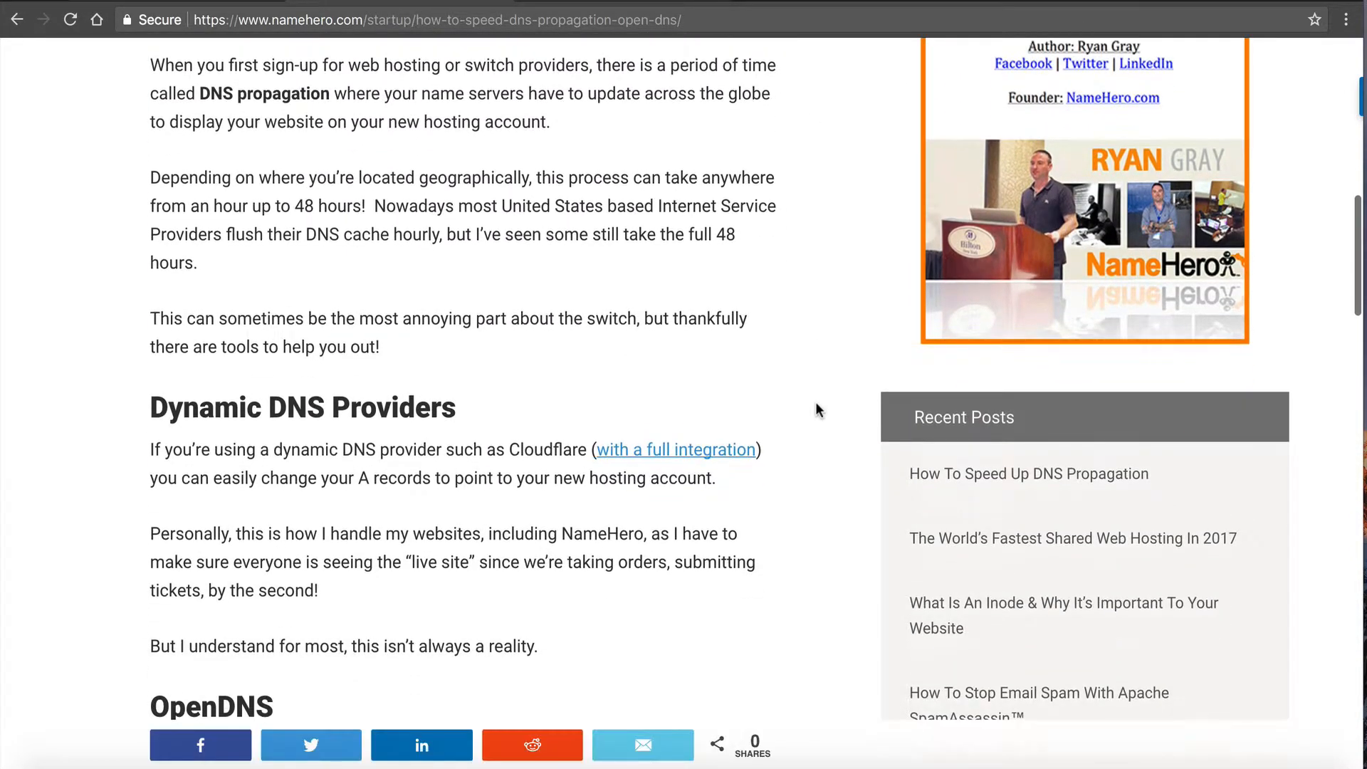
{"action": "scroll", "scroll_direction": "down", "scroll_amount": 3}
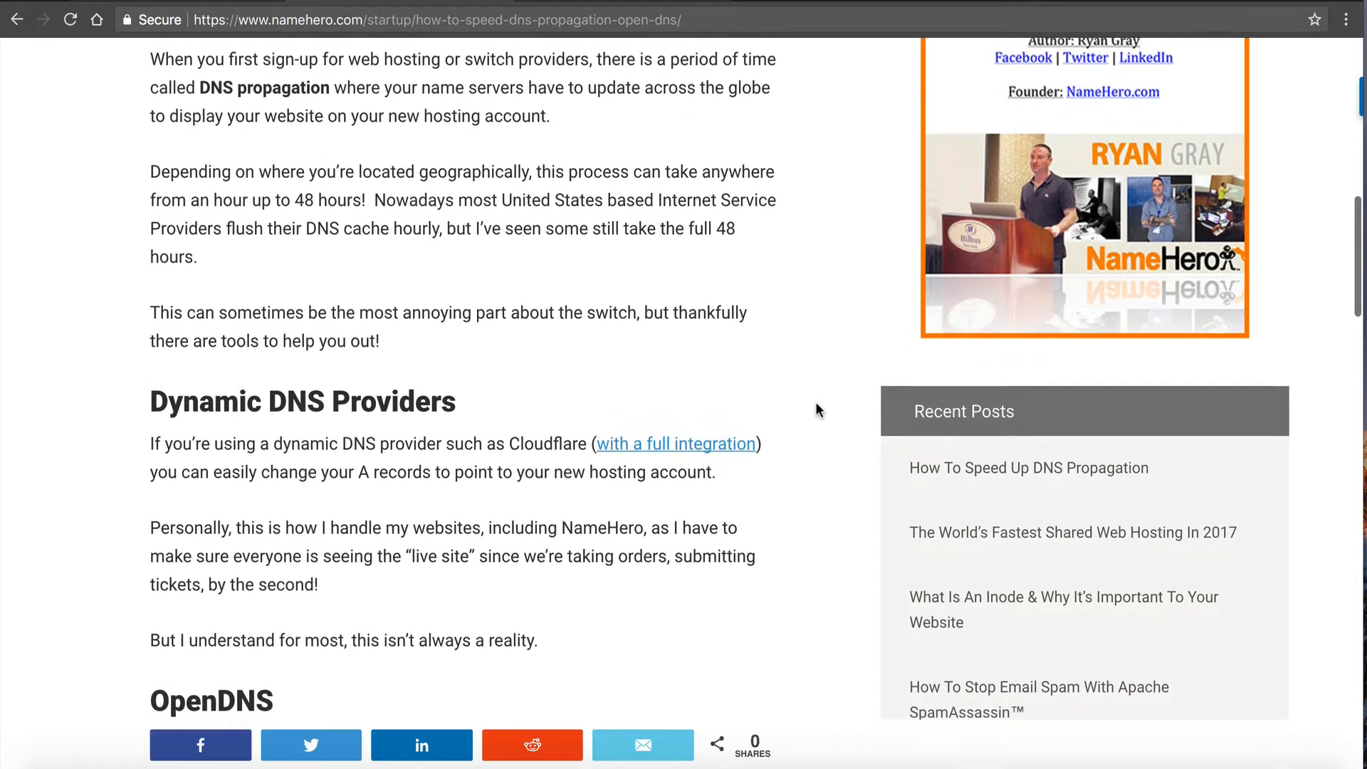
{"action": "scroll", "scroll_direction": "down", "scroll_amount": 3}
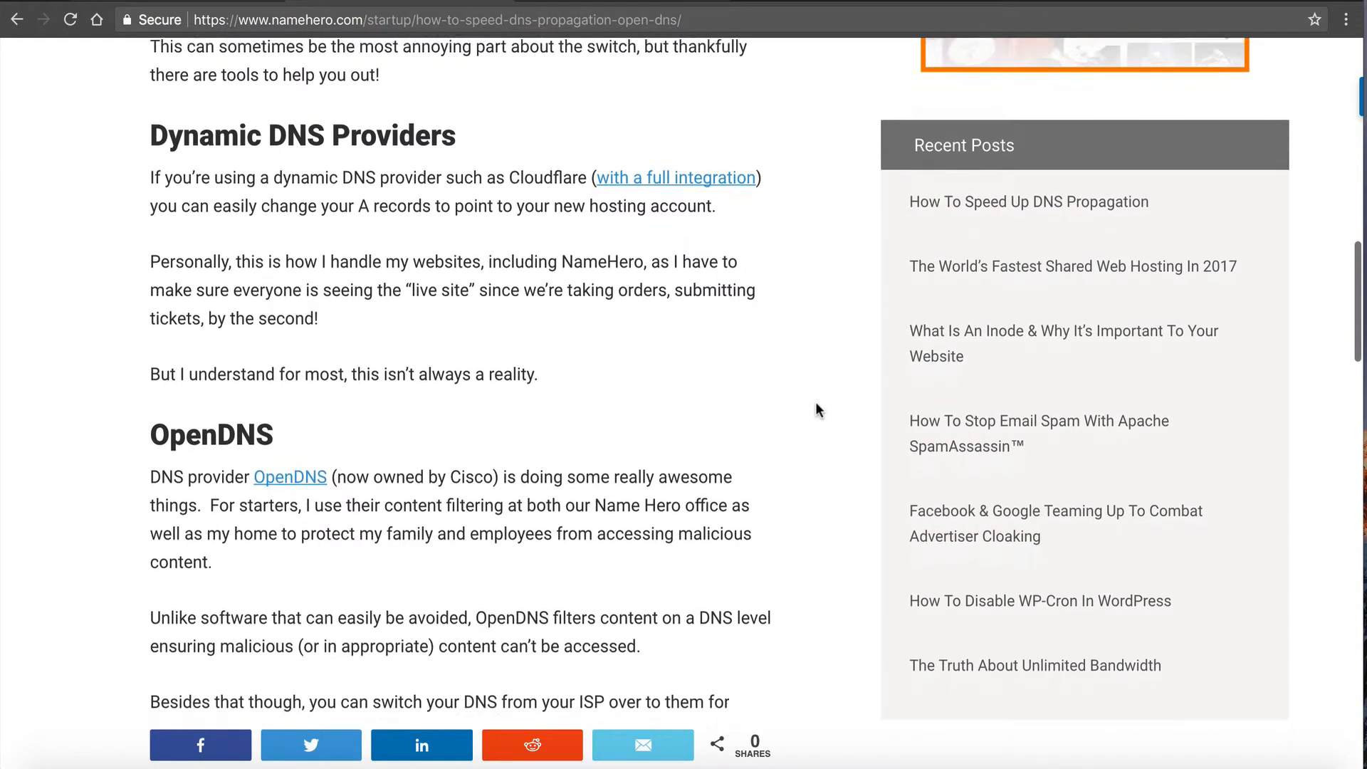
{"action": "scroll", "scroll_direction": "down", "scroll_amount": 3}
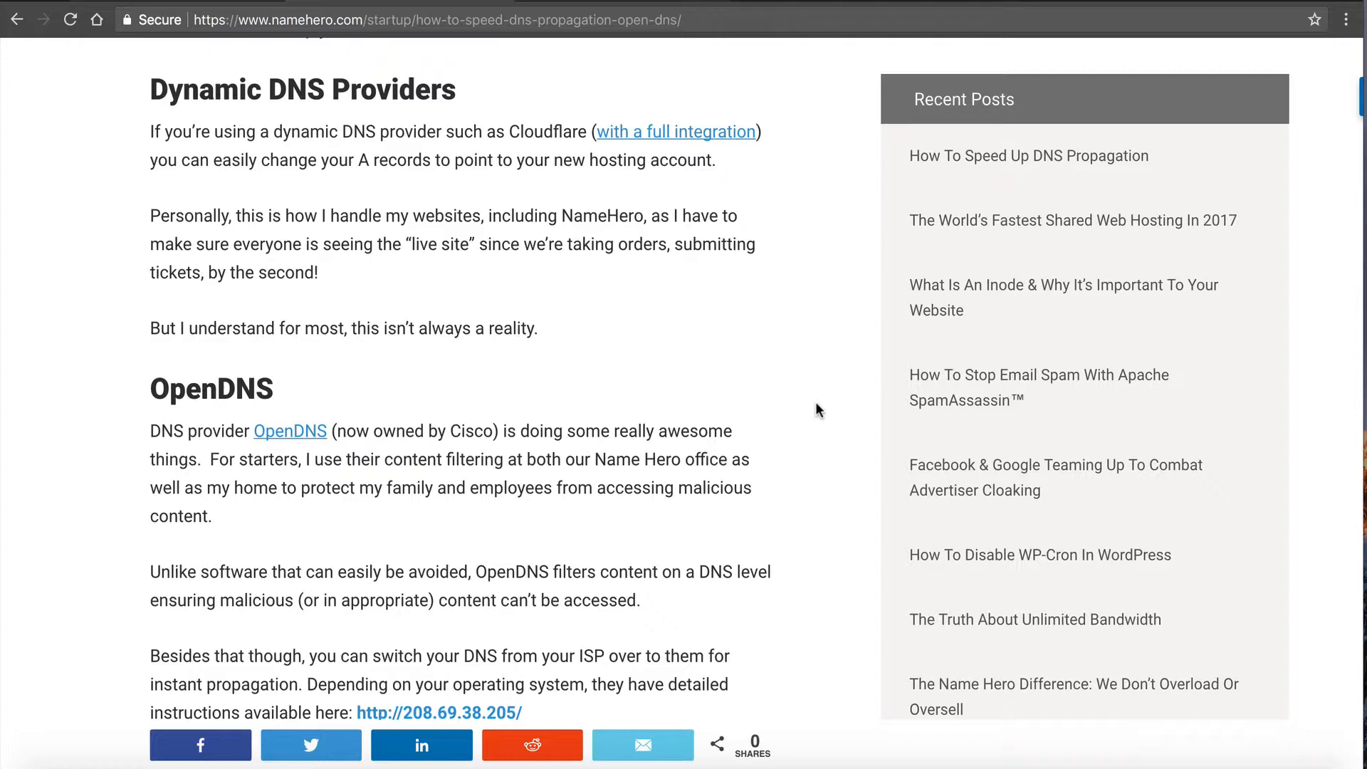
{"action": "scroll", "scroll_direction": "down", "scroll_amount": 3}
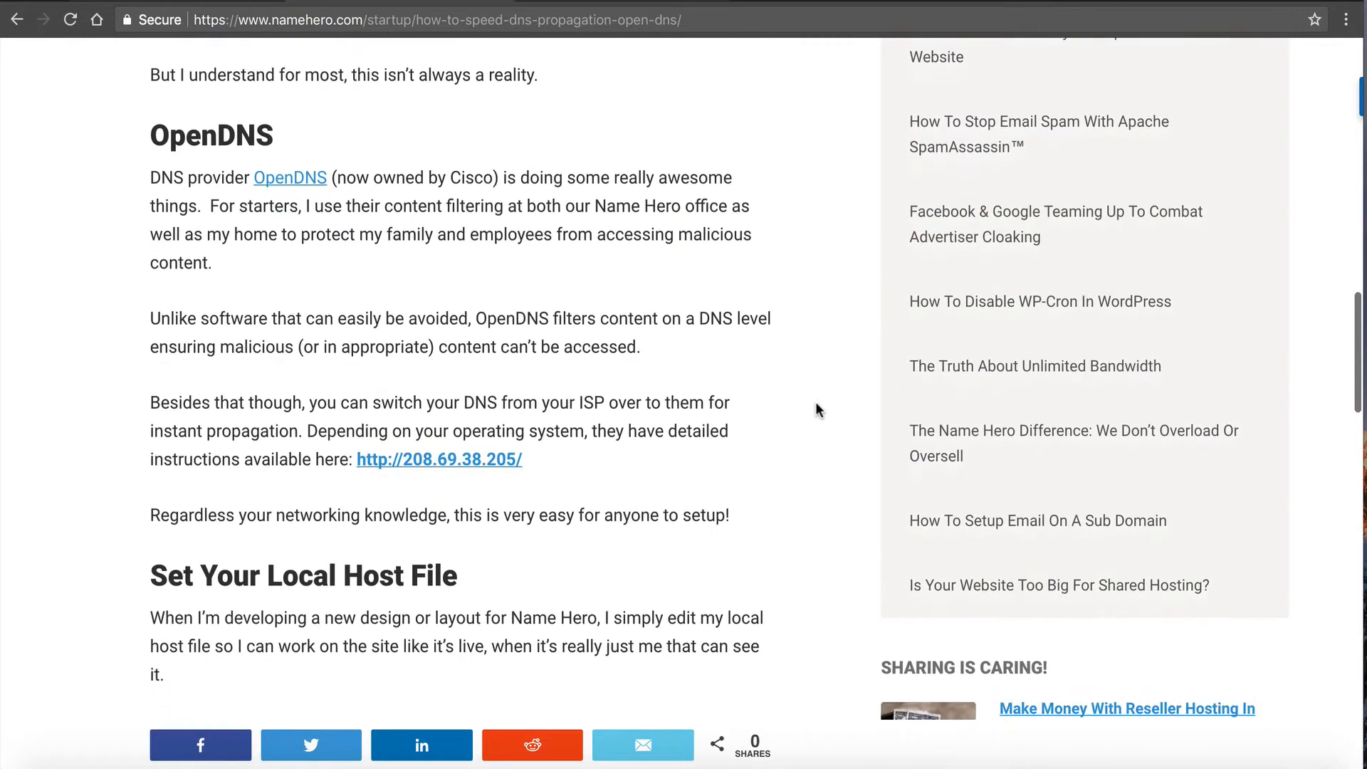
{"action": "scroll", "scroll_direction": "down", "scroll_amount": 3}
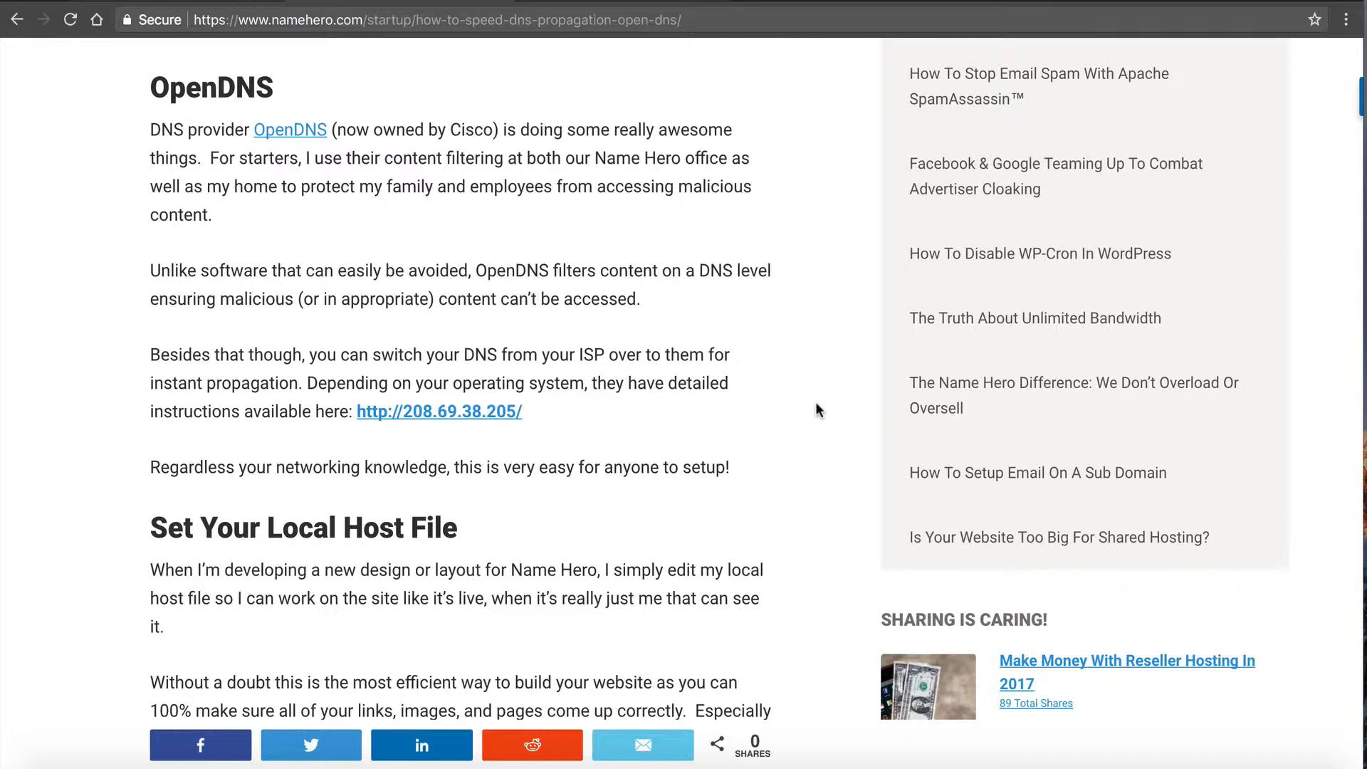
{"action": "scroll", "scroll_direction": "down", "scroll_amount": 3}
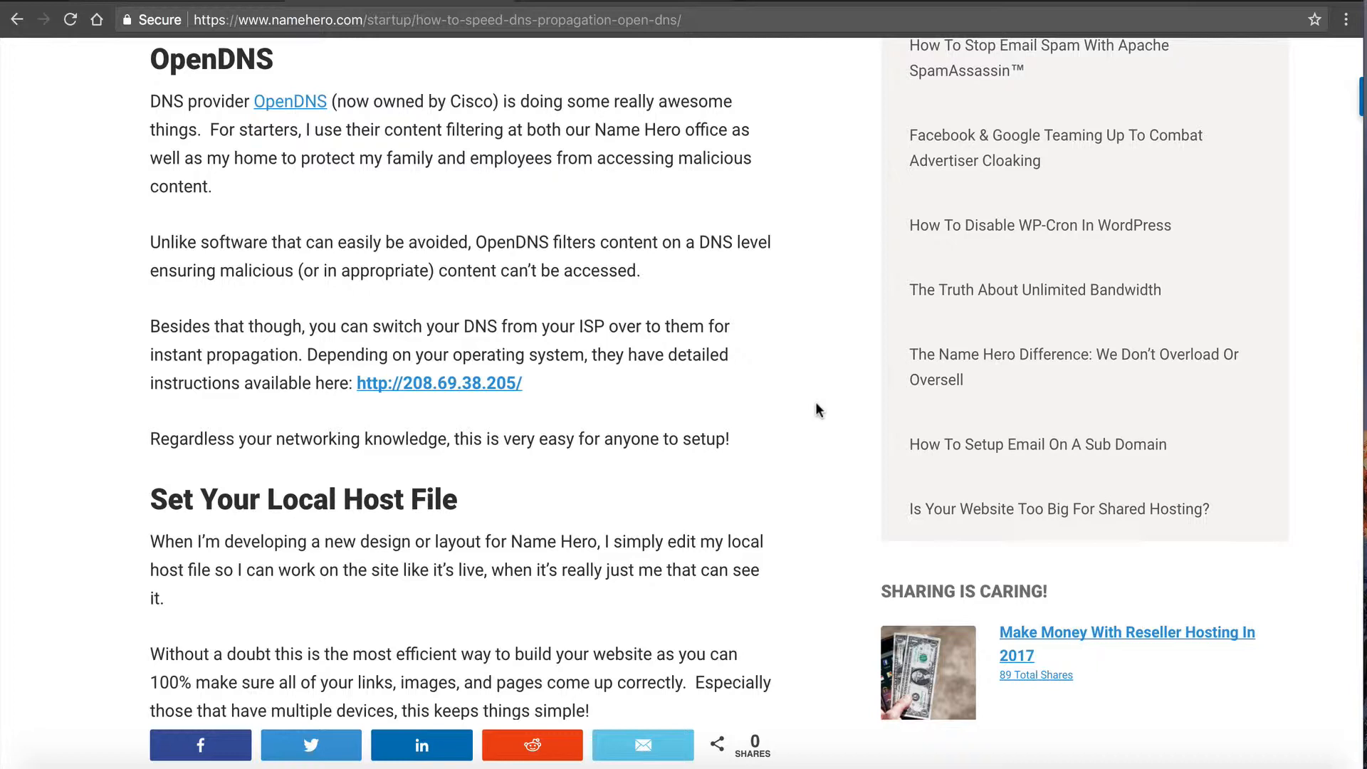
{"action": "mouse_move", "coordinate": [792, 401]}
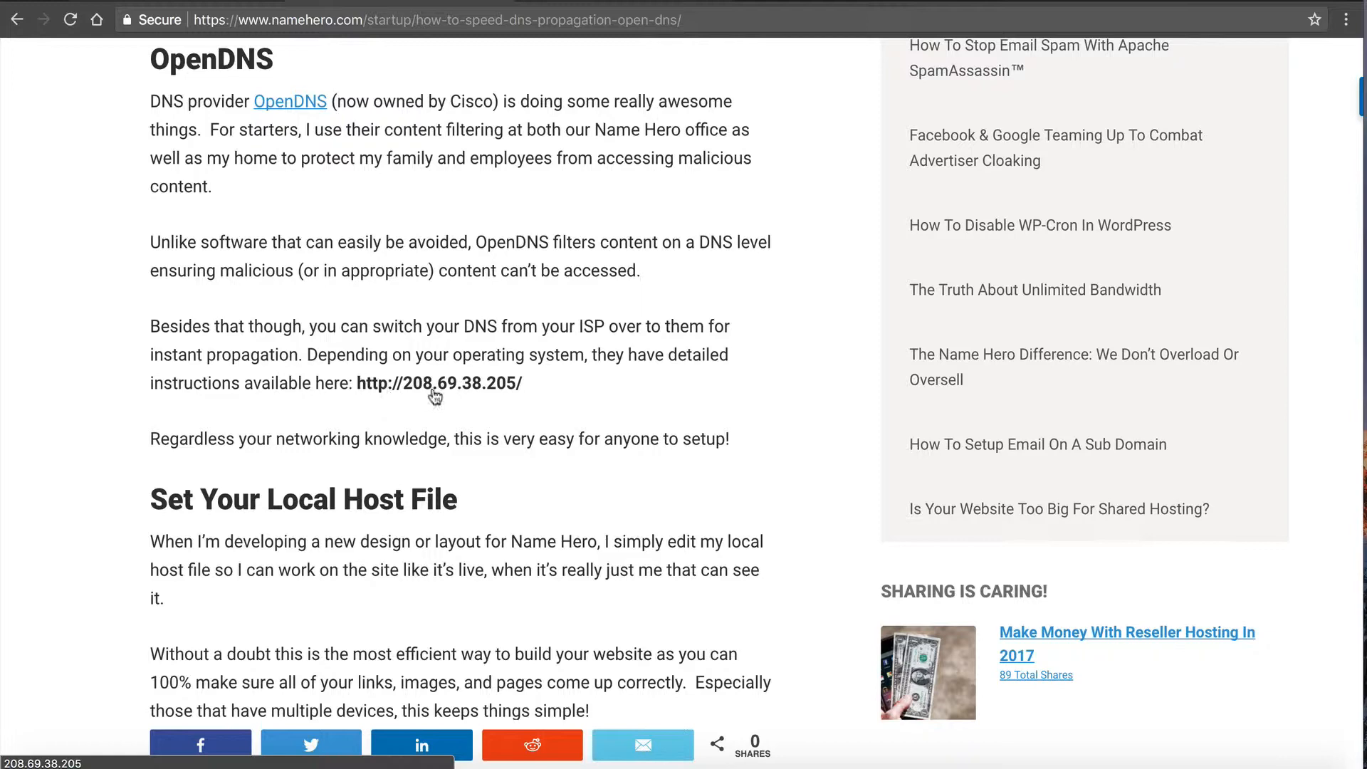
{"action": "mouse_move", "coordinate": [447, 397]}
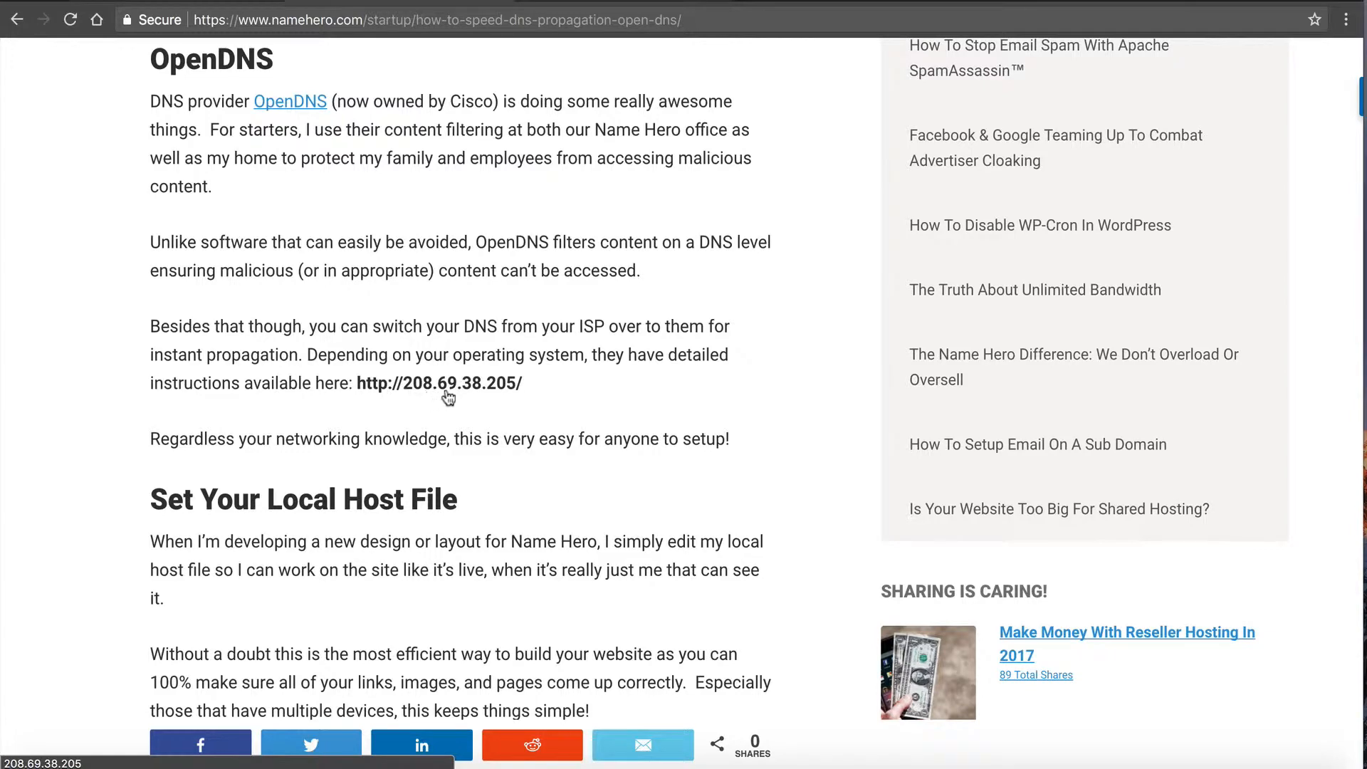
Step: Follow the OpenDNS setup link and jump to the Windows instructions
{"action": "left_click", "coordinate": [439, 382]}
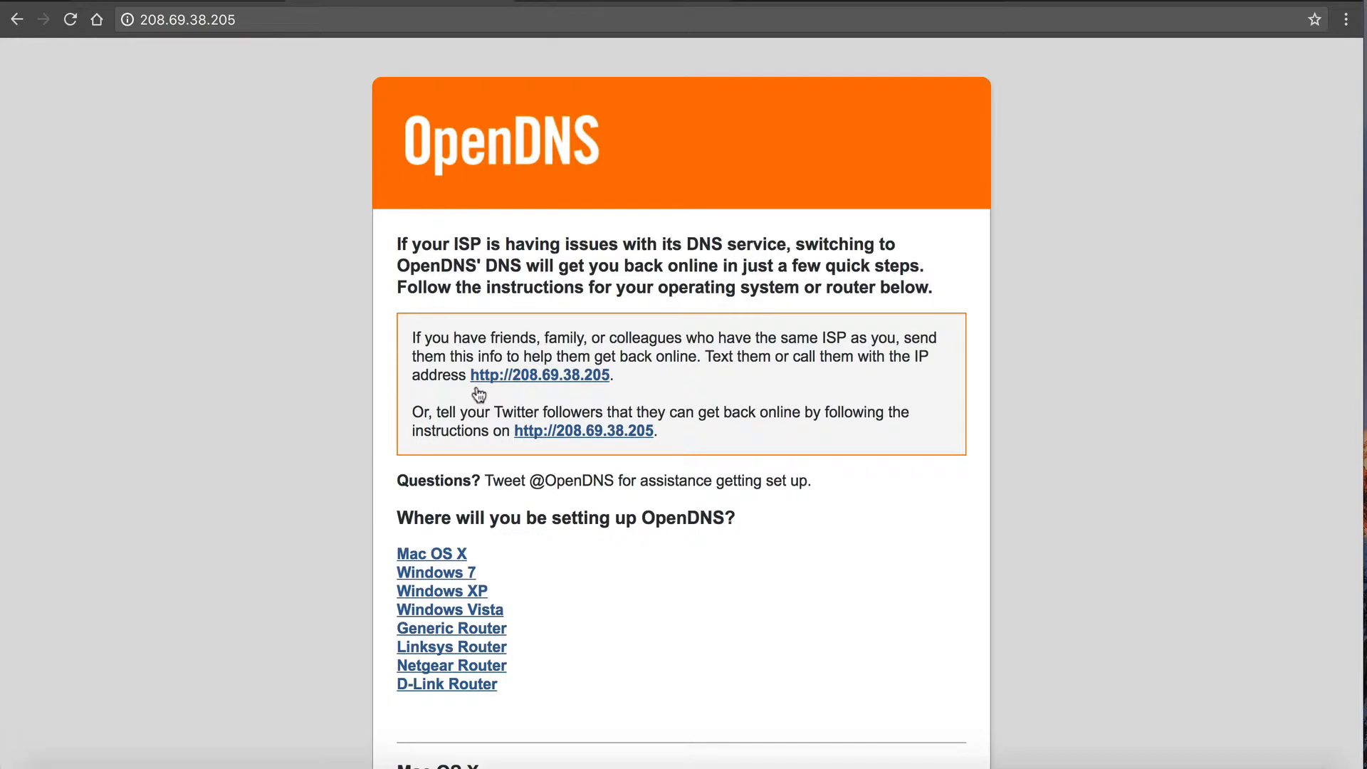
{"action": "mouse_move", "coordinate": [477, 145]}
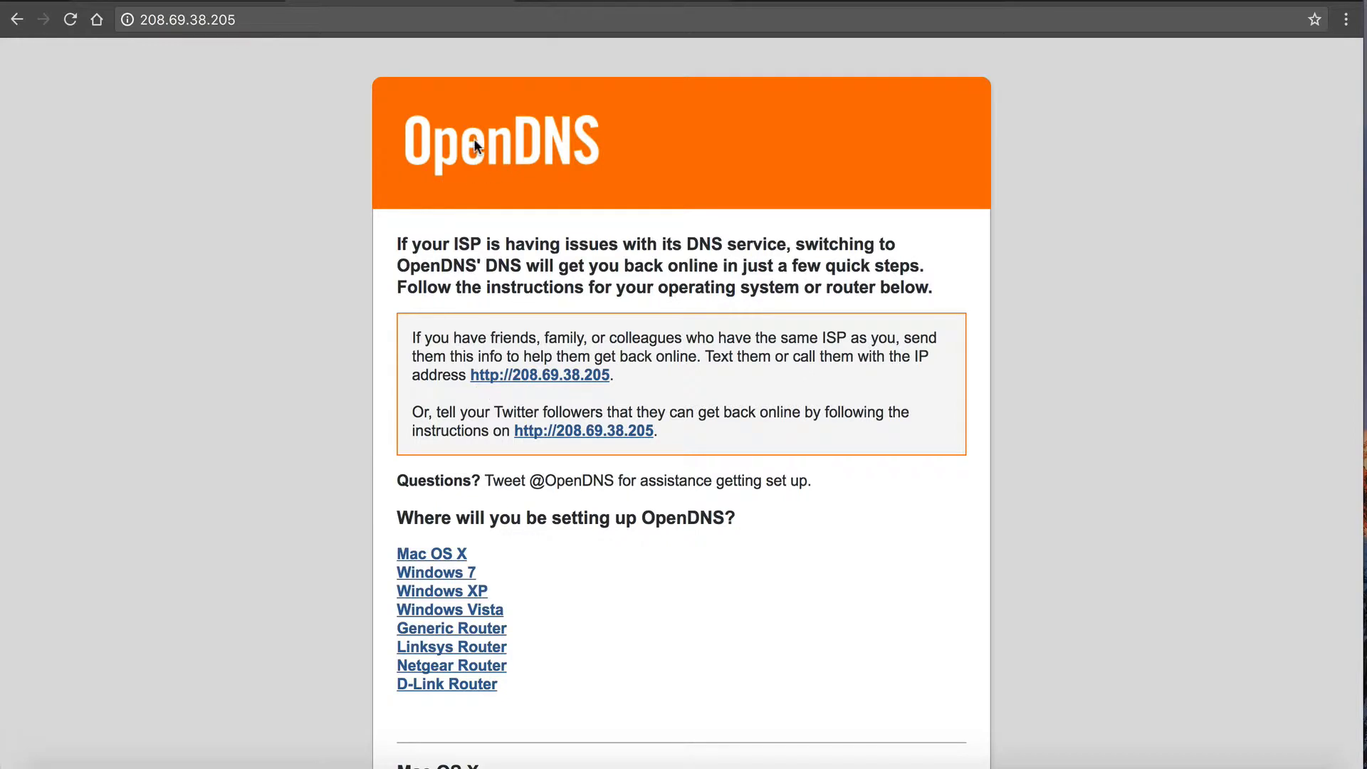
{"action": "mouse_move", "coordinate": [440, 587]}
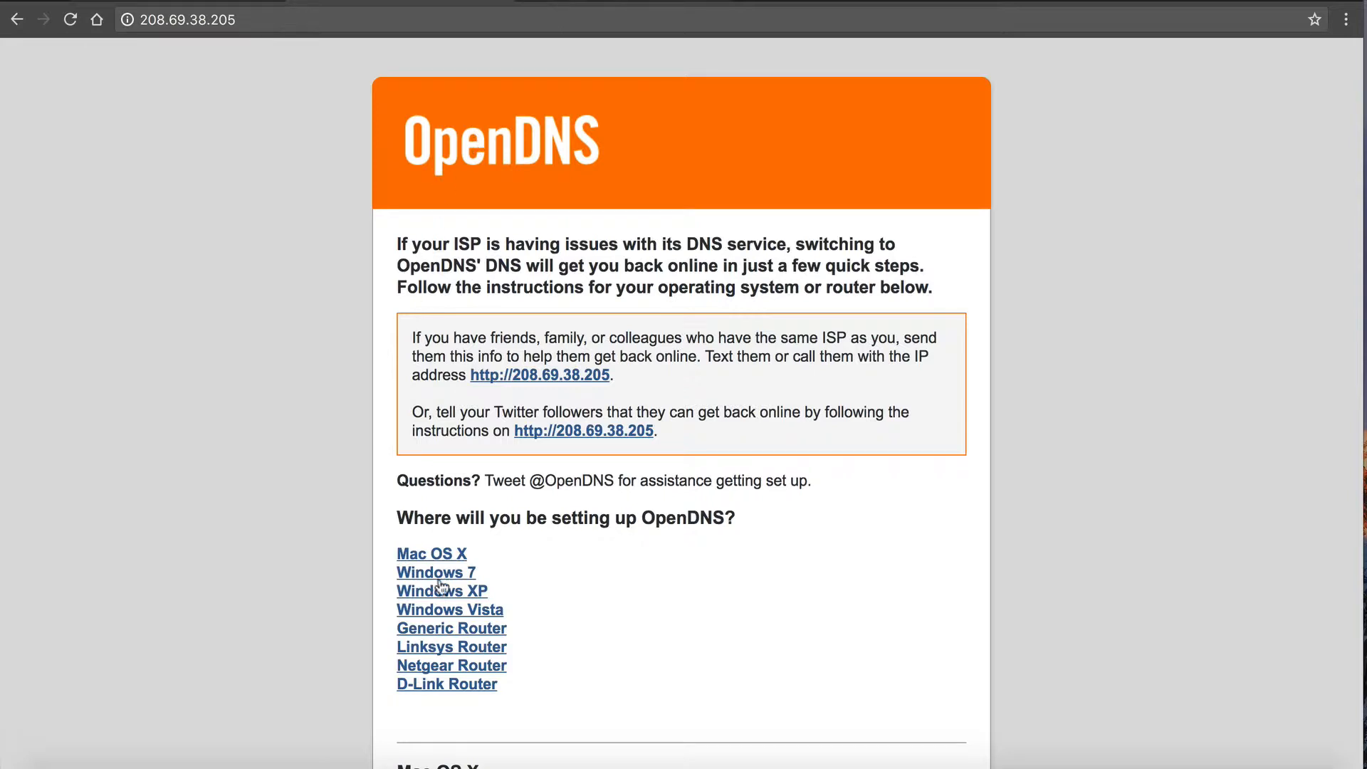
{"action": "left_click", "coordinate": [431, 553]}
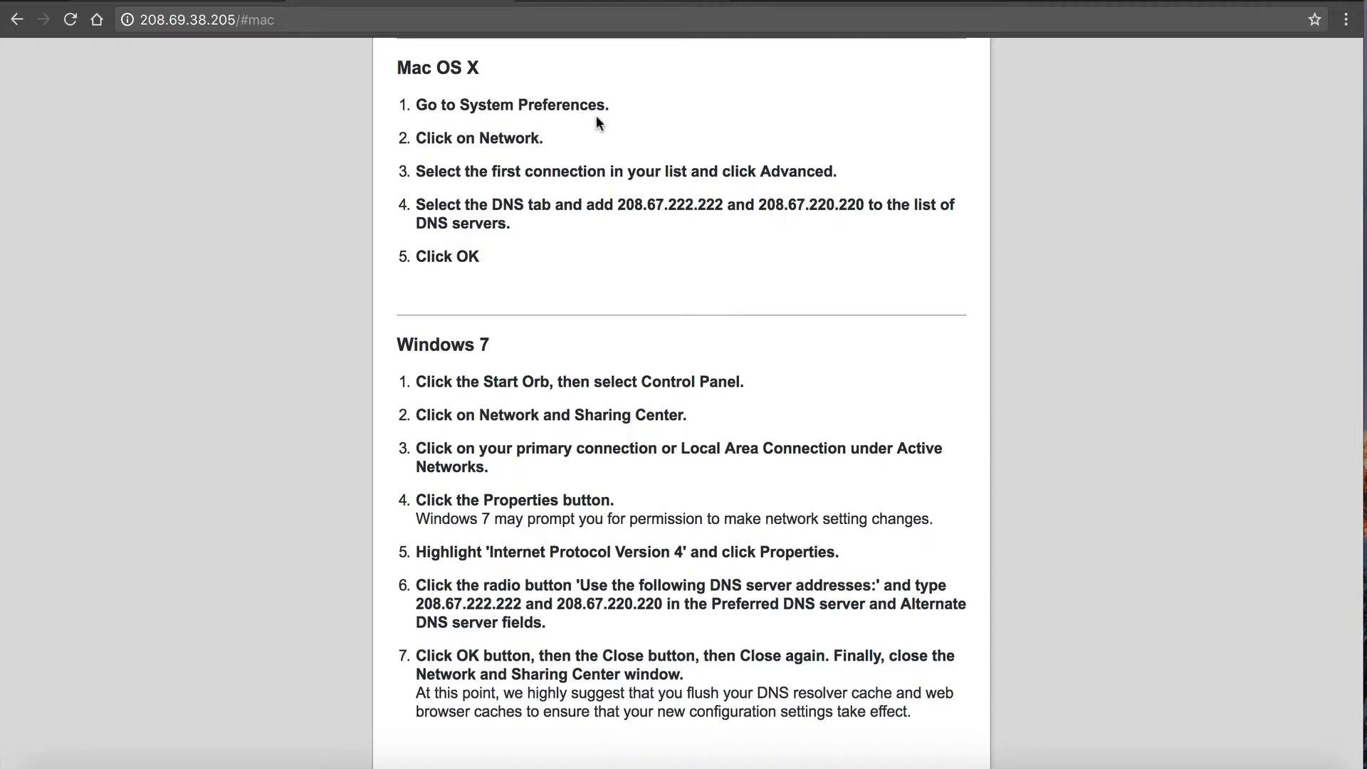
{"action": "mouse_move", "coordinate": [446, 161]}
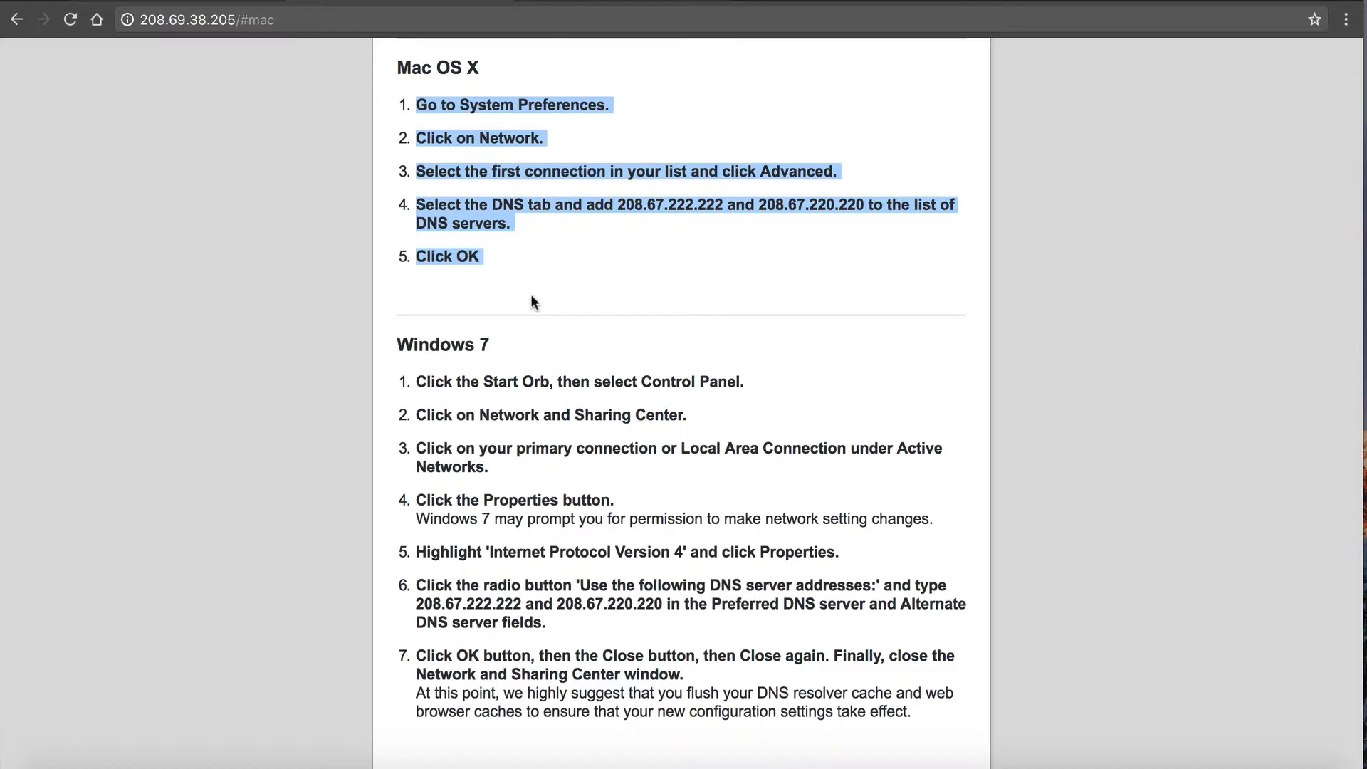
Step: Read through the Windows 7 and router DNS instructions, then go back to the setup choices list
{"action": "scroll", "scroll_direction": "down", "scroll_amount": 3}
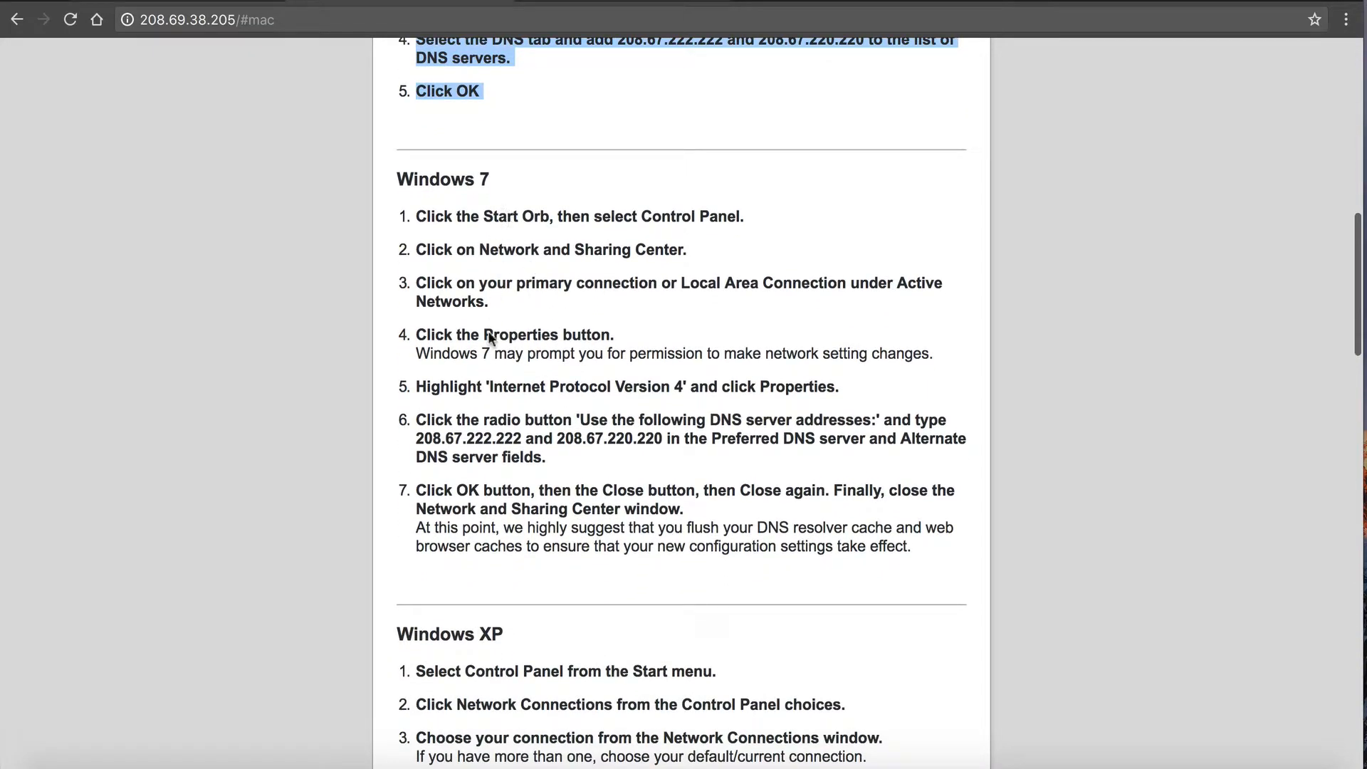
{"action": "scroll", "scroll_direction": "down", "scroll_amount": 3}
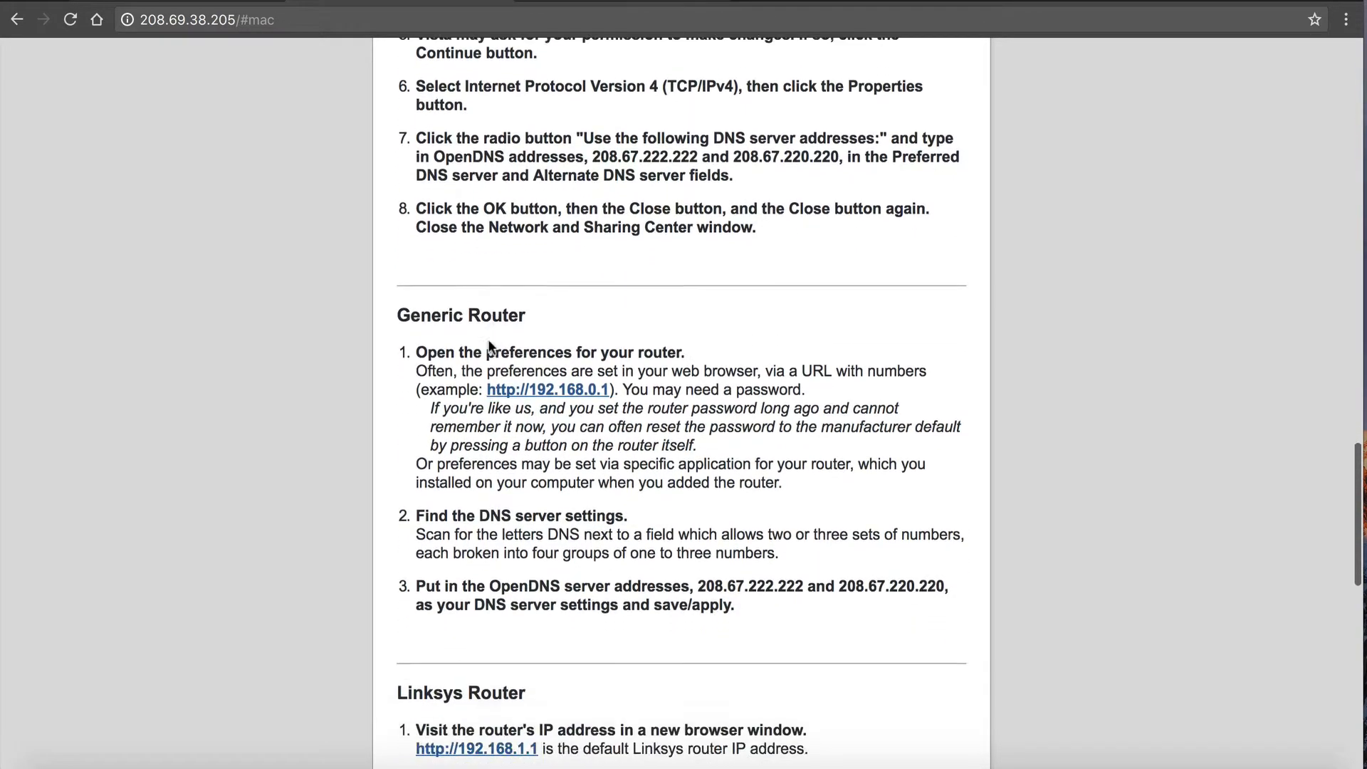
{"action": "scroll", "scroll_direction": "down", "scroll_amount": 3}
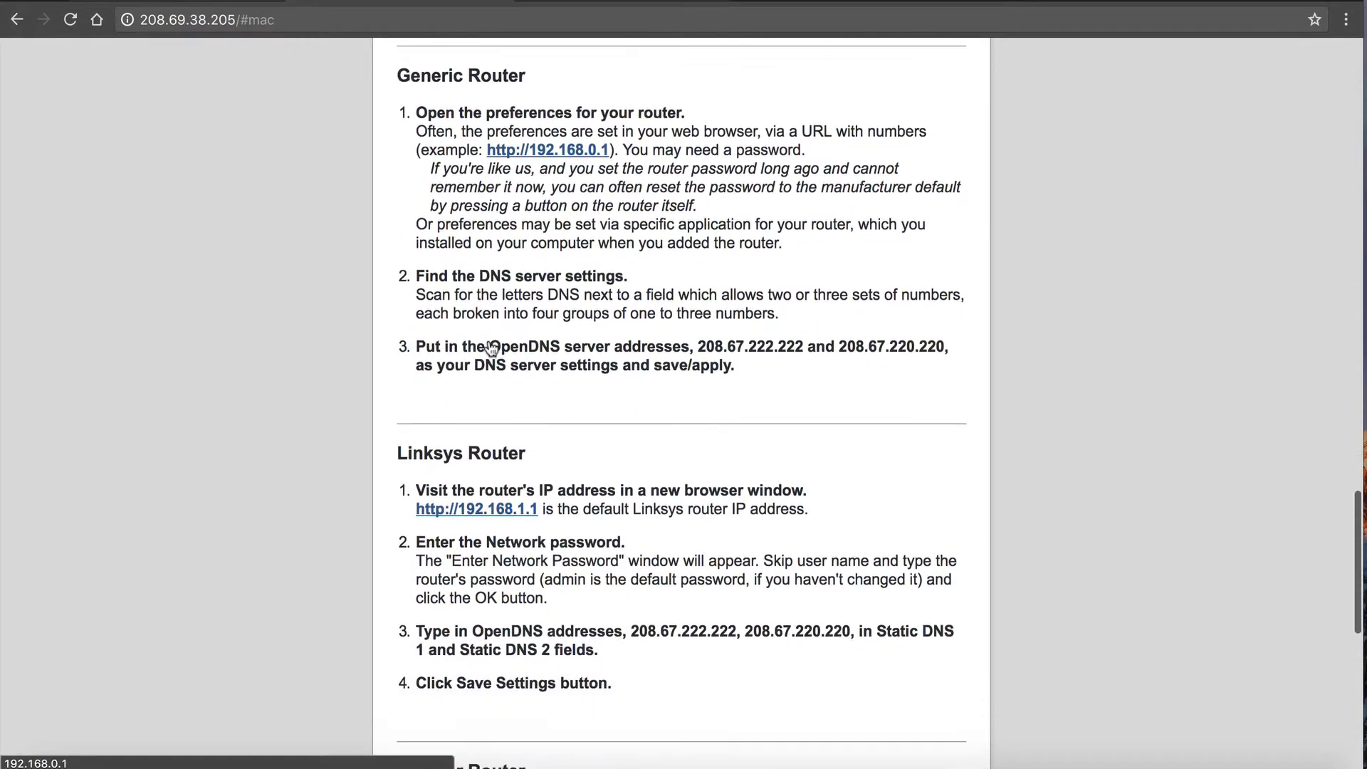
{"action": "scroll", "scroll_direction": "down", "scroll_amount": 3}
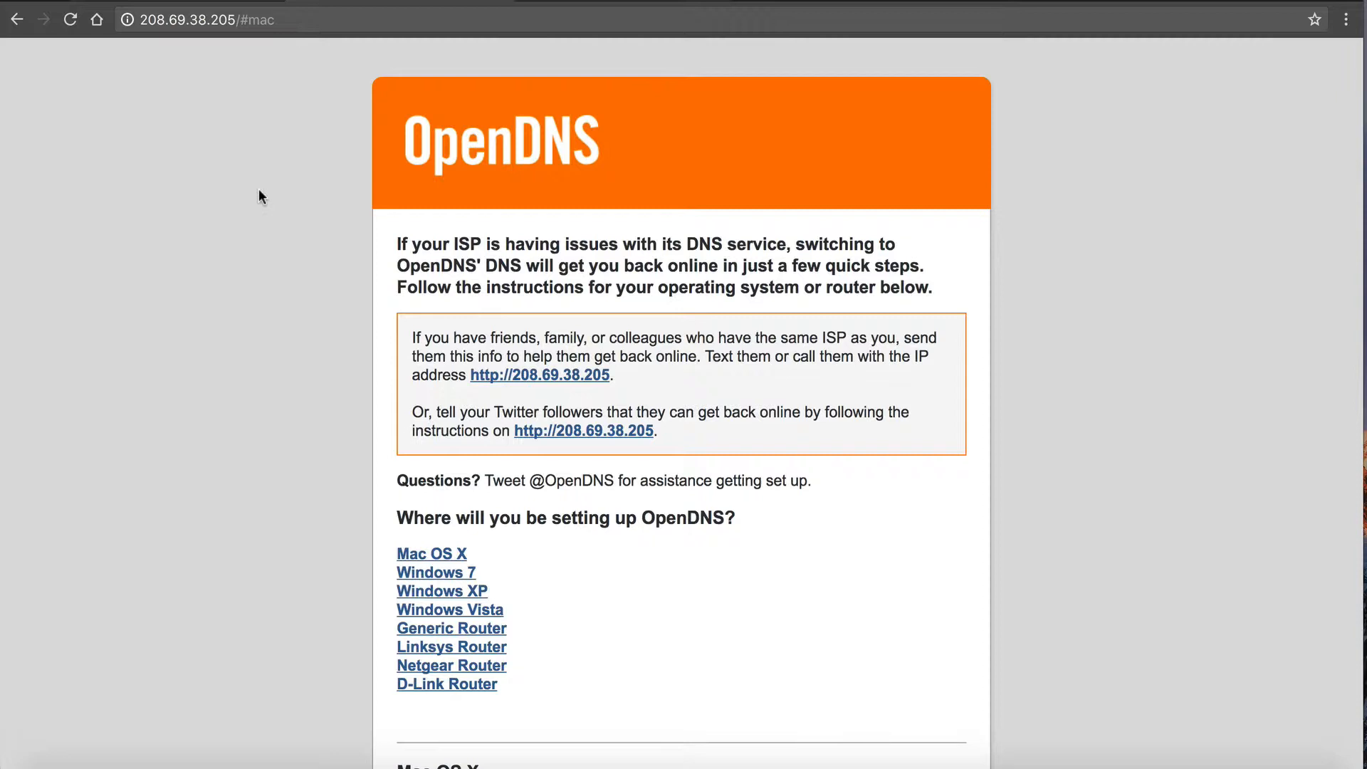
{"action": "left_click", "coordinate": [17, 20]}
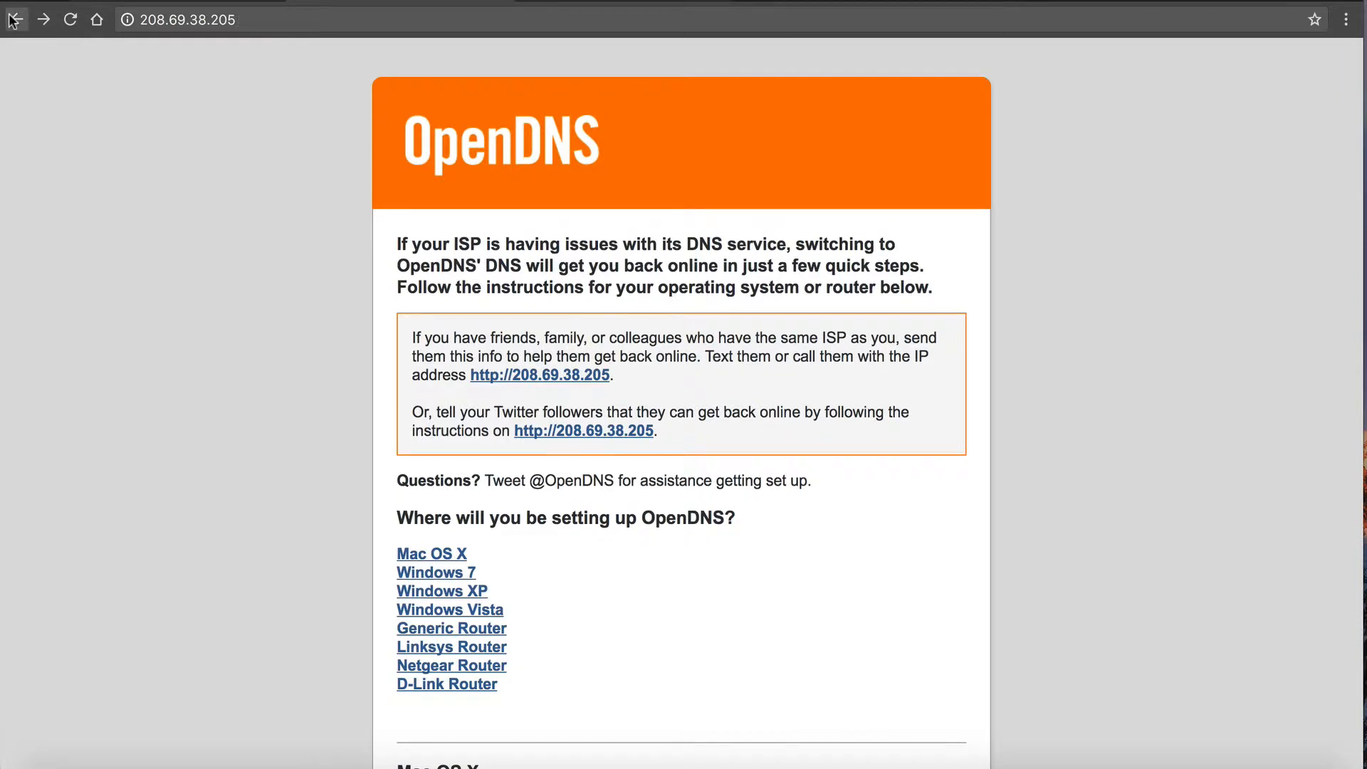
Step: Return to the NameHero article and scroll through its OpenDNS and host file sections
{"action": "left_click", "coordinate": [17, 20]}
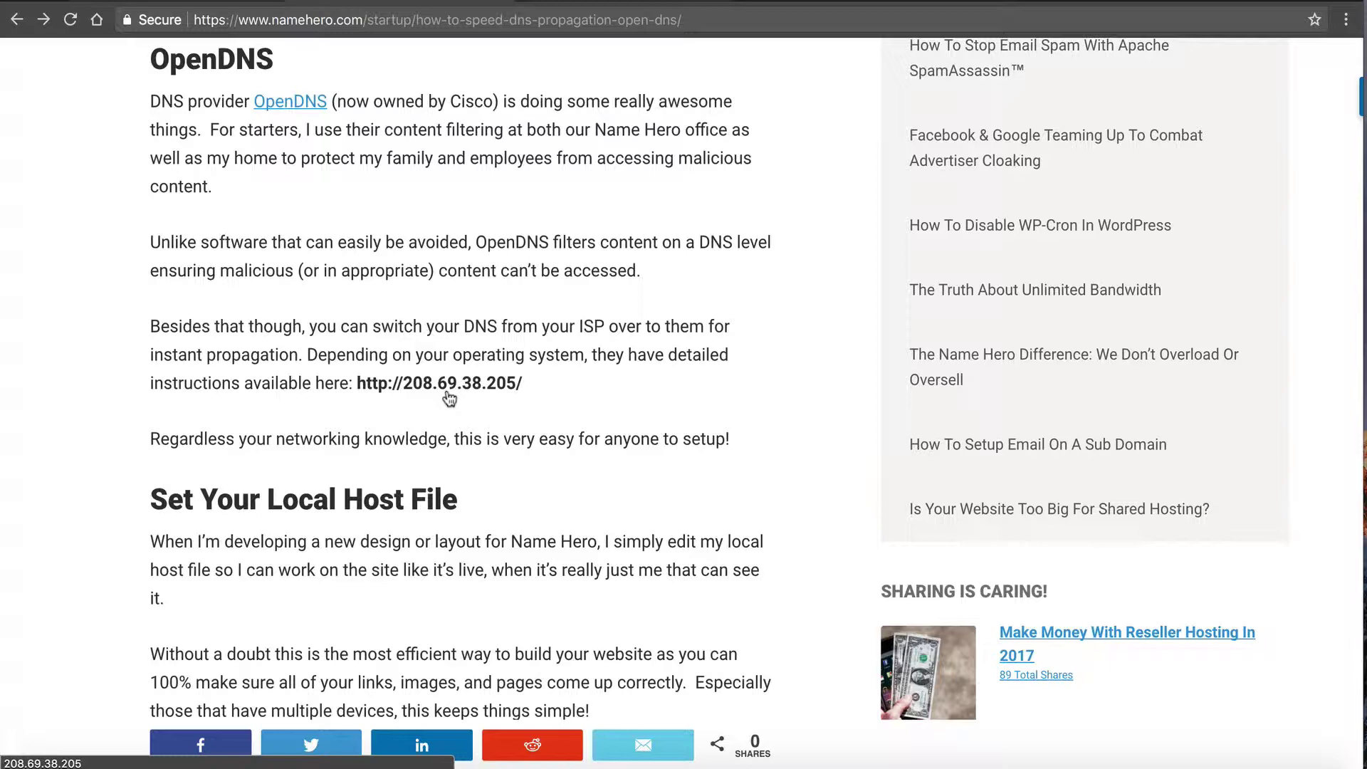
{"action": "scroll", "scroll_direction": "down", "scroll_amount": 3}
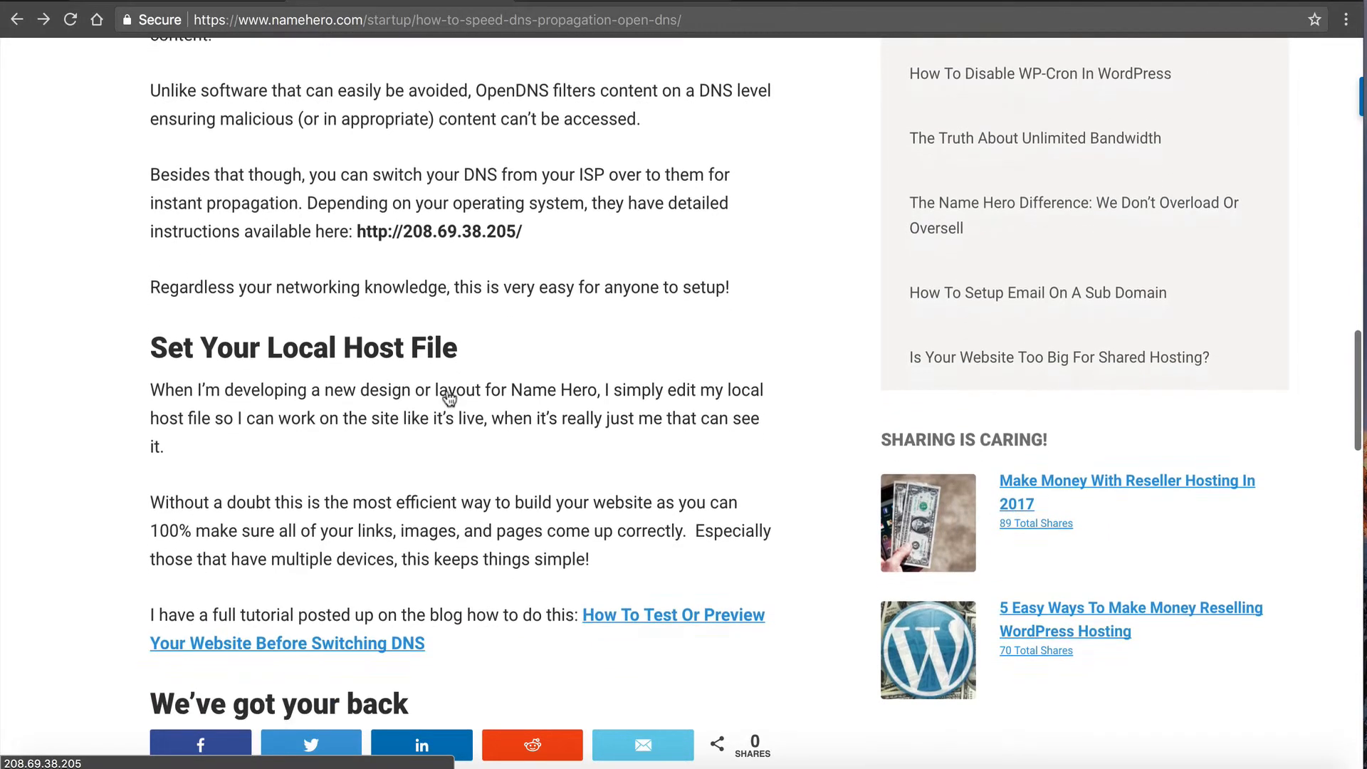
{"action": "scroll", "scroll_direction": "down", "scroll_amount": 3}
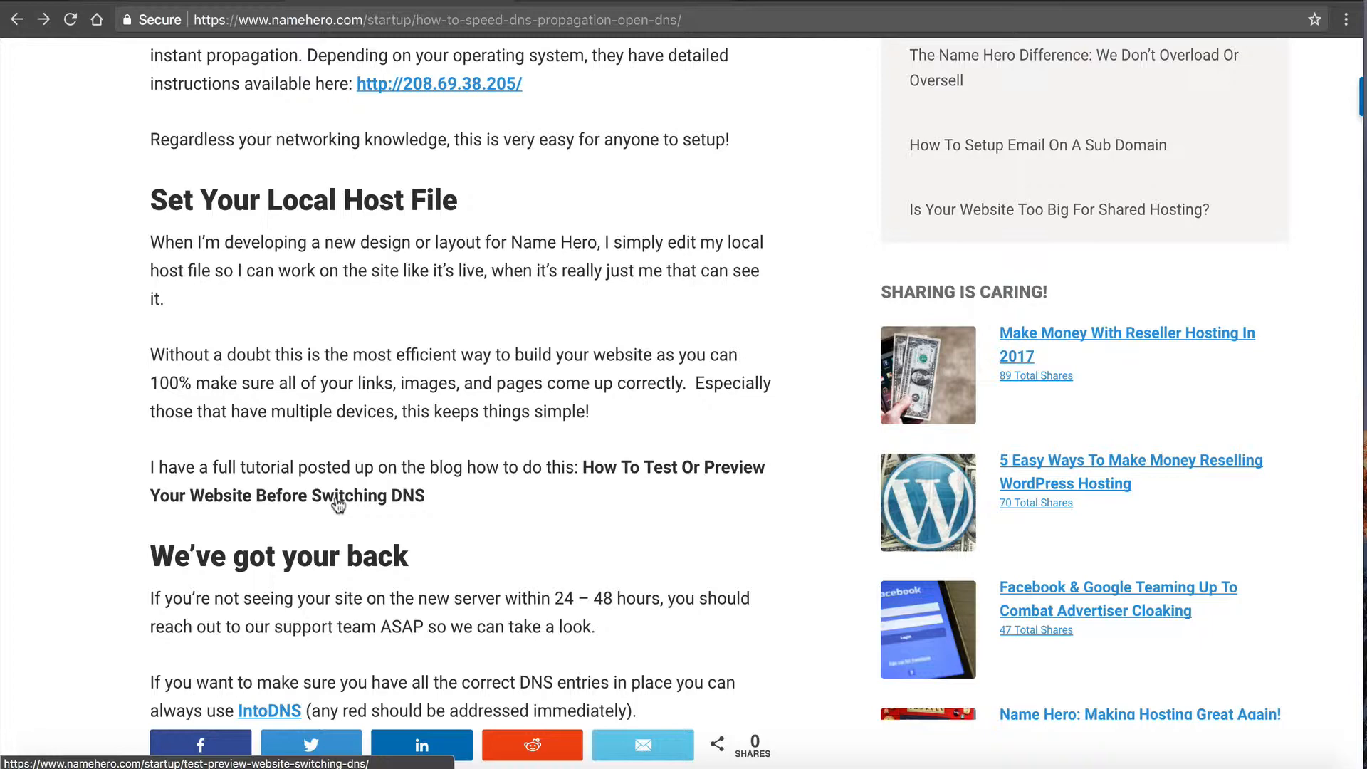
Step: Scroll the article back toward its title and publication line
{"action": "scroll", "scroll_direction": "down", "scroll_amount": 3}
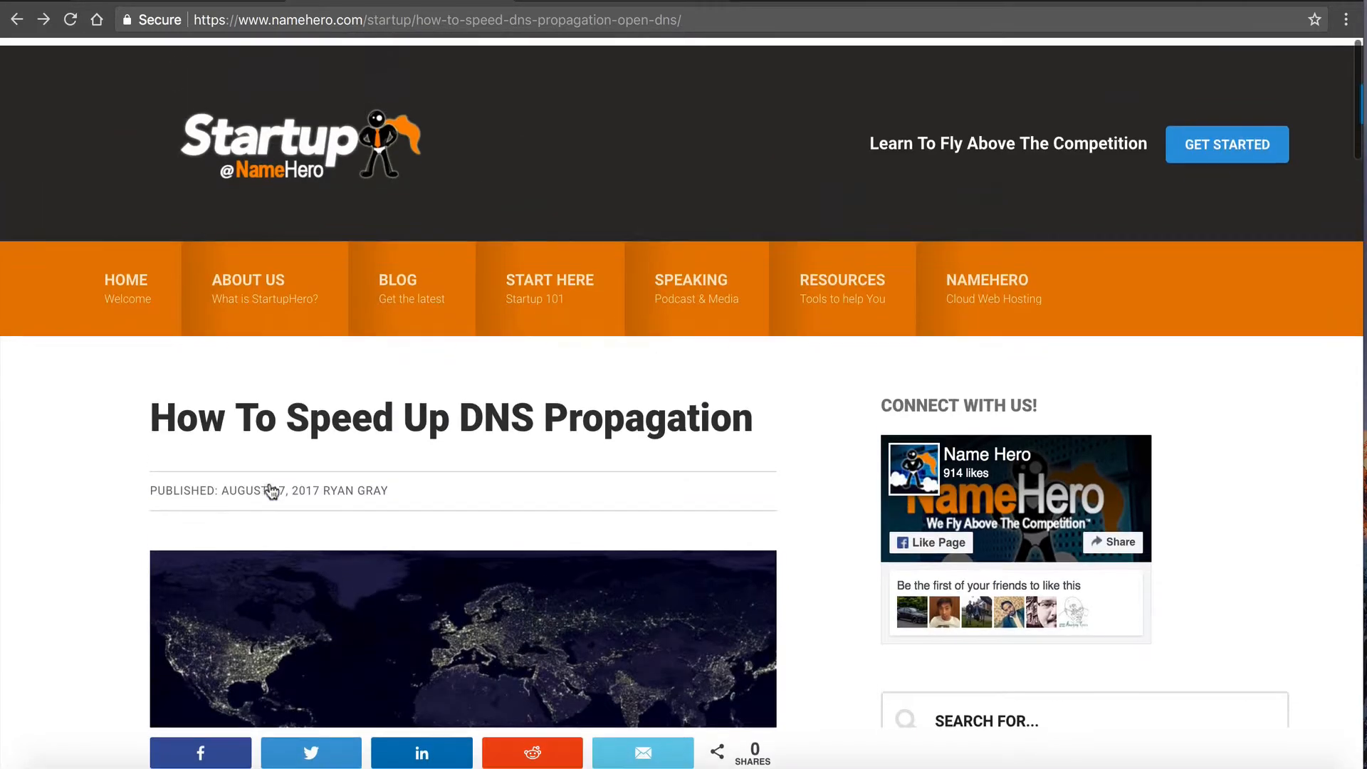
Step: Bring up the Client Area's My Products & Services list of hosting plans
{"action": "scroll", "scroll_direction": "down", "scroll_amount": 3}
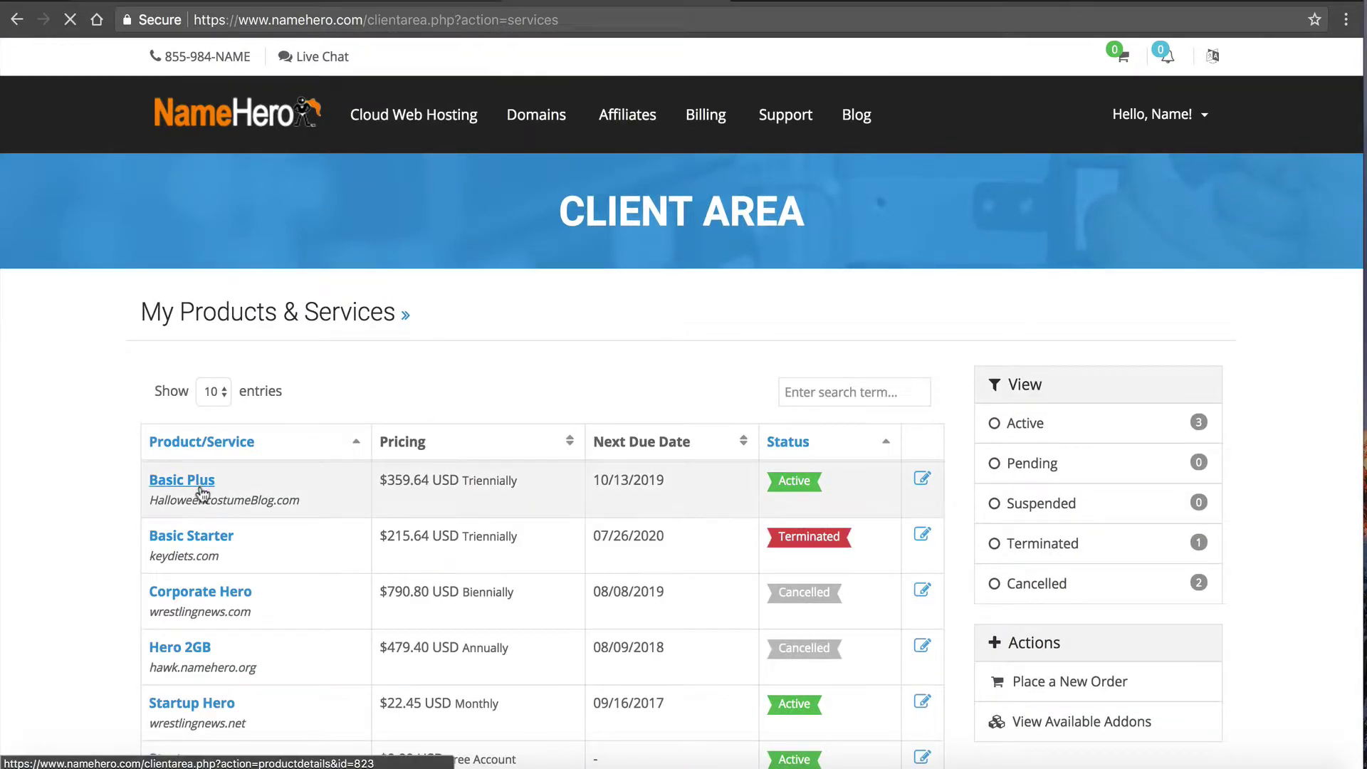
Step: View the Basic Plus plan's nameservers NS9.NAMEHERO.NET and NS10.NAMEHERO.NET and the account menu
{"action": "left_click", "coordinate": [182, 479]}
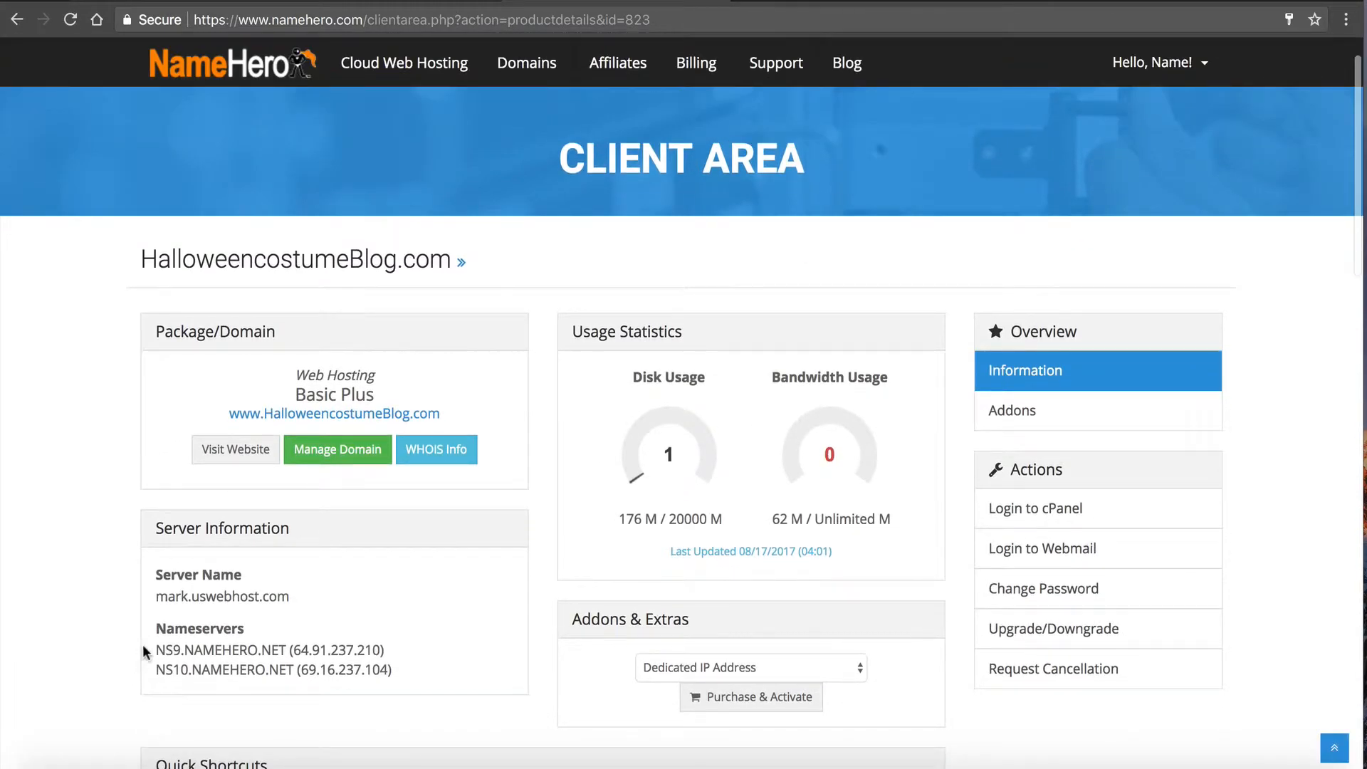
{"action": "left_click_drag", "start_coordinate": [155, 649], "coordinate": [427, 679]}
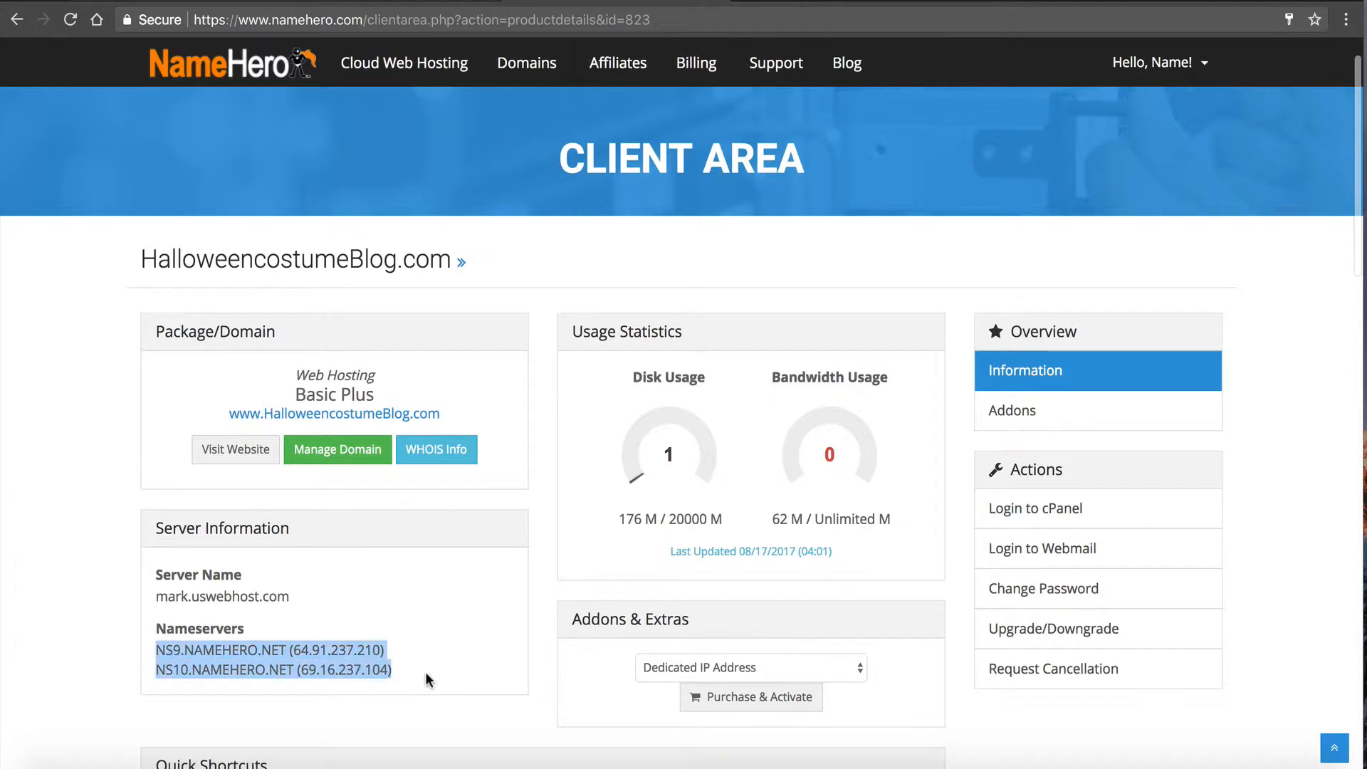
{"action": "mouse_move", "coordinate": [224, 418]}
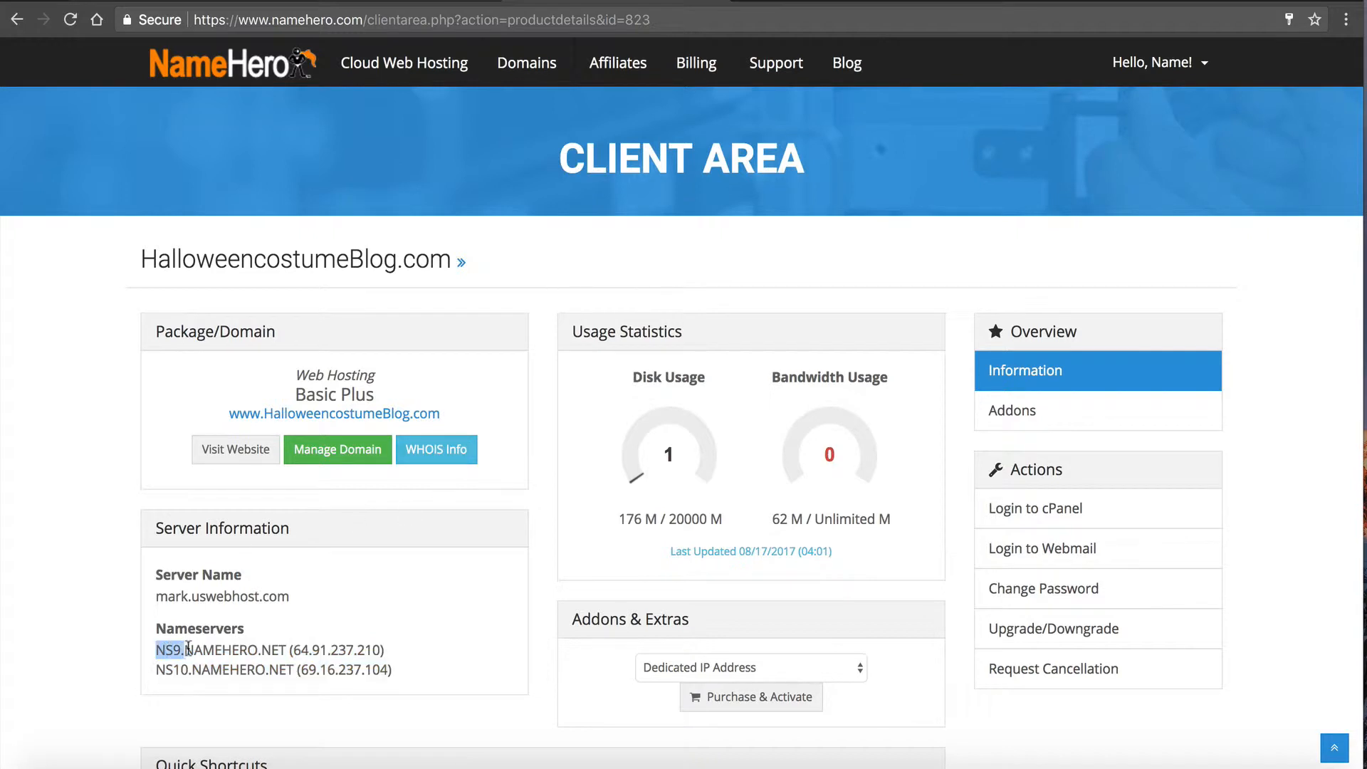
{"action": "left_click_drag", "start_coordinate": [157, 649], "coordinate": [284, 649]}
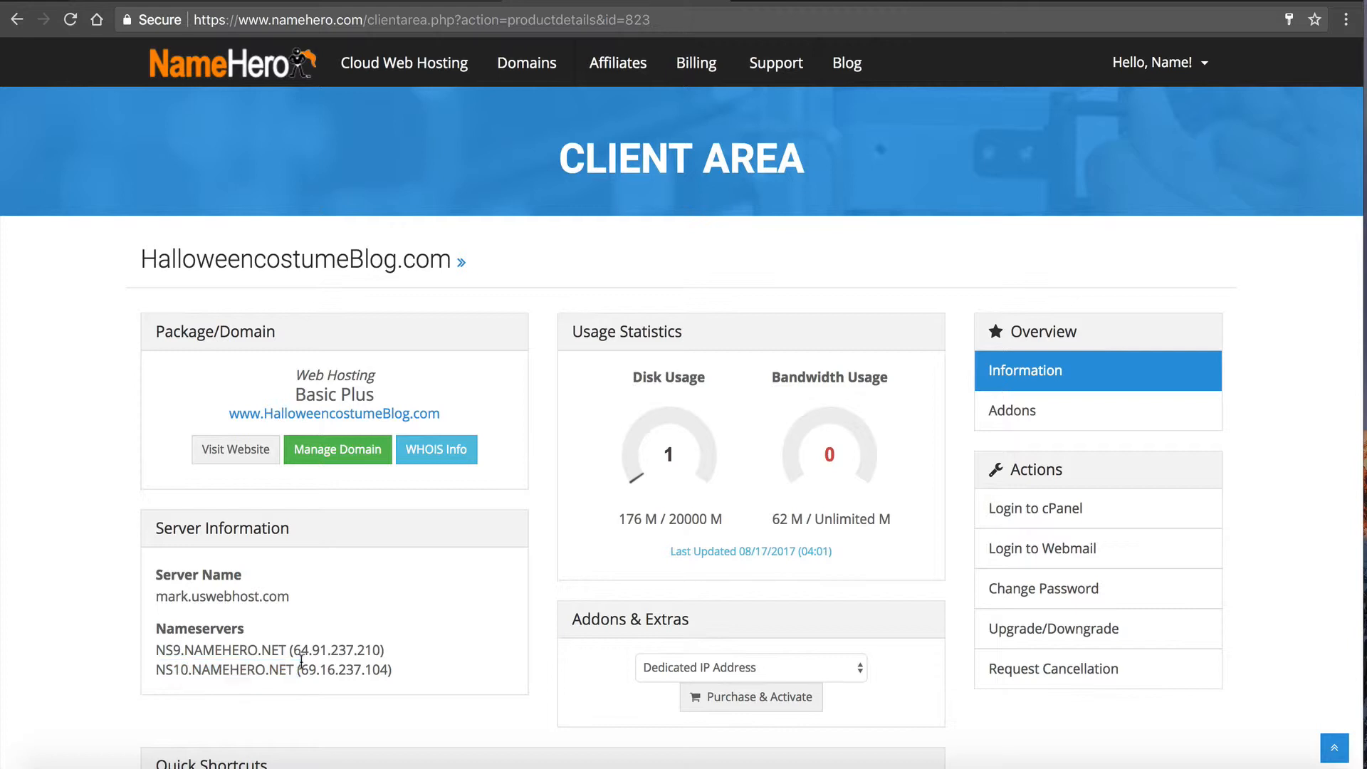
{"action": "mouse_move", "coordinate": [293, 646]}
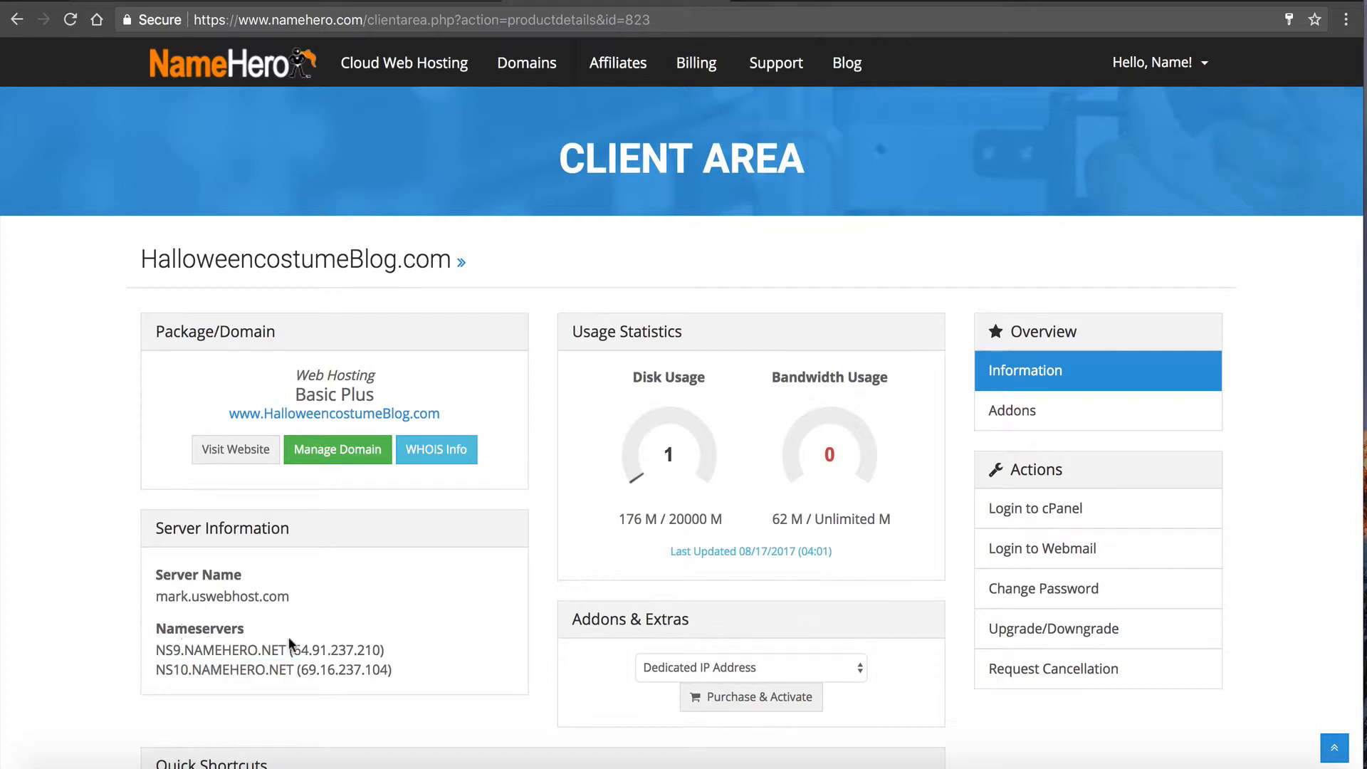
{"action": "mouse_move", "coordinate": [308, 706]}
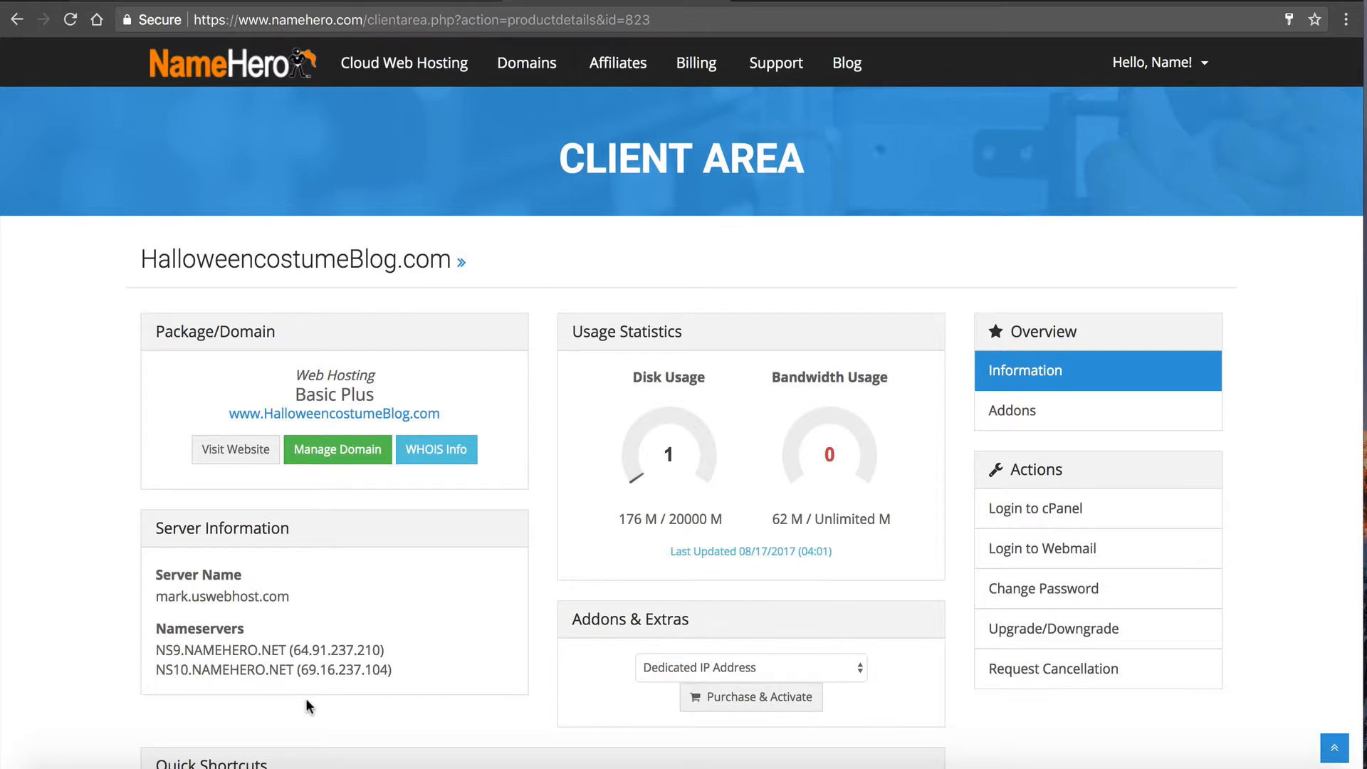
{"action": "left_click", "coordinate": [1153, 61]}
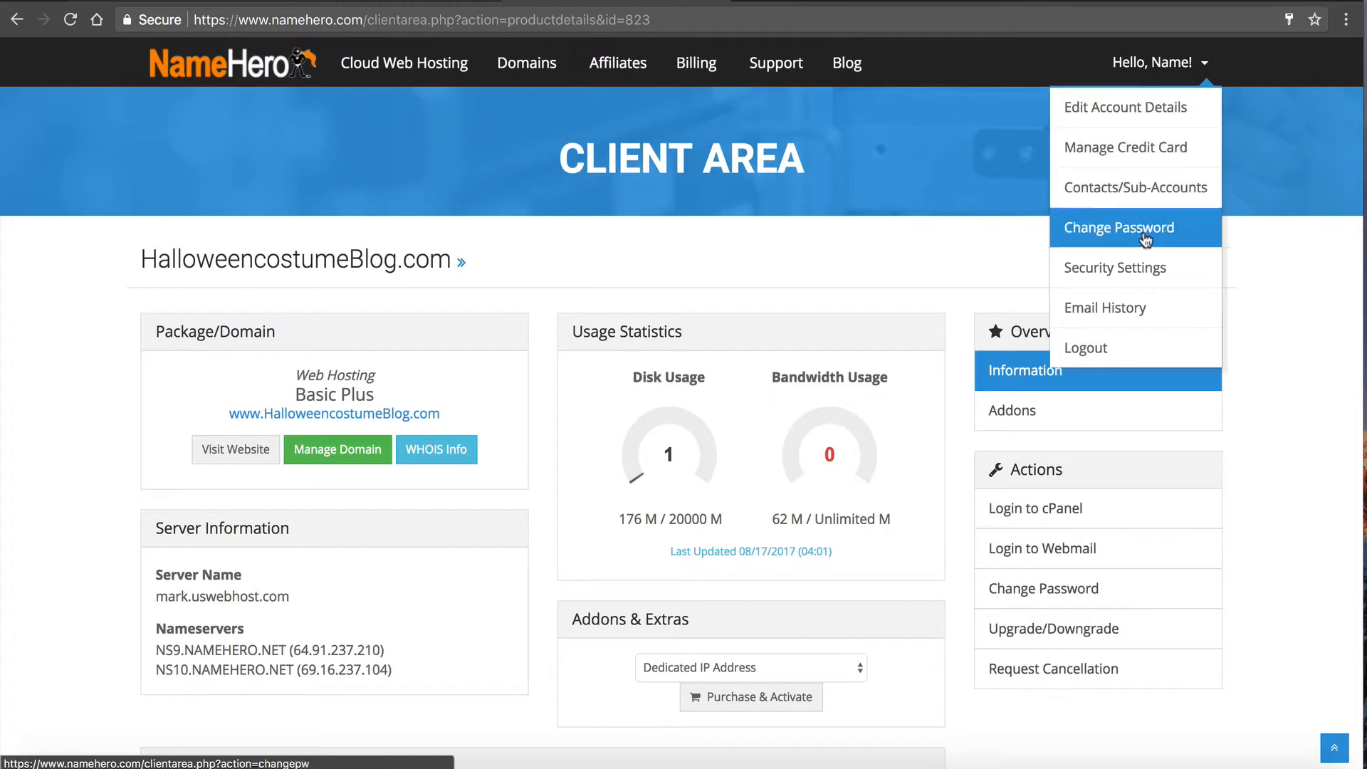
{"action": "mouse_move", "coordinate": [1118, 305]}
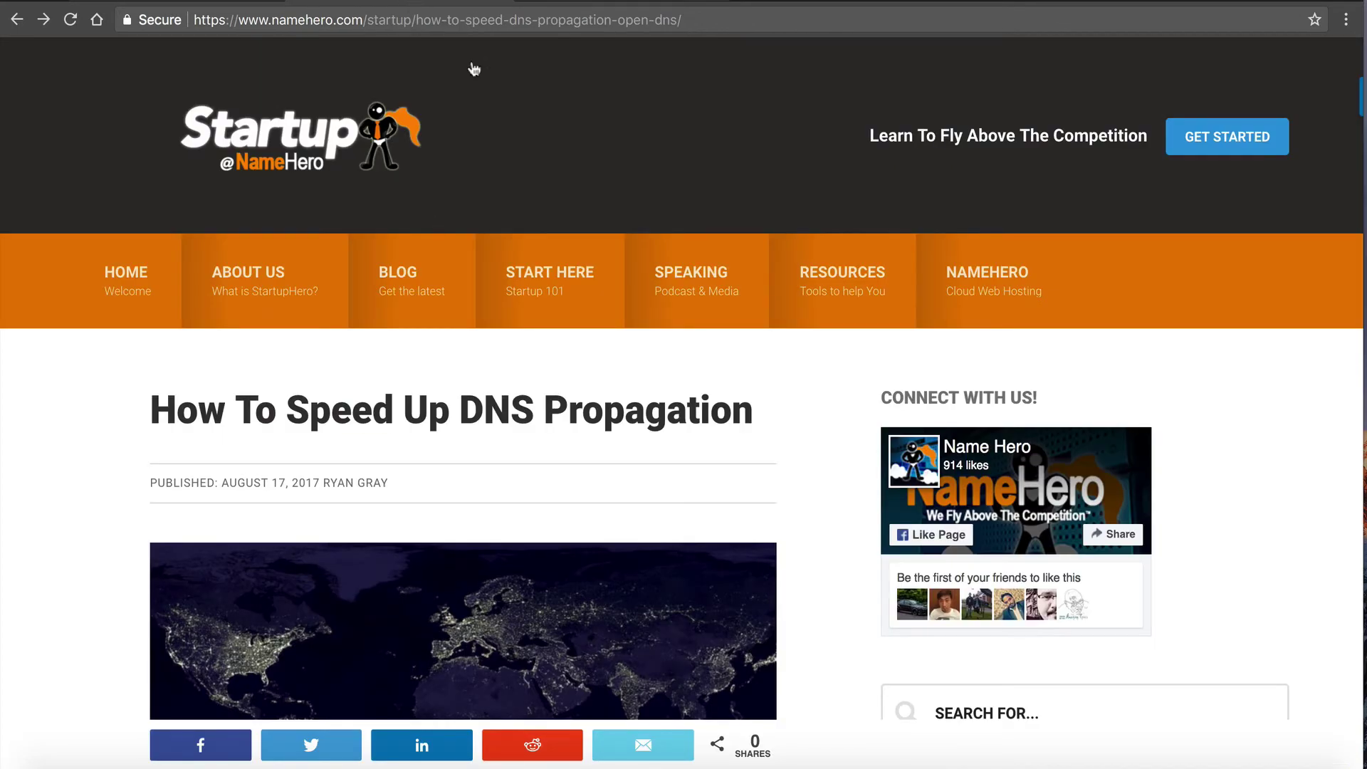
{"action": "scroll", "scroll_direction": "down", "scroll_amount": 3}
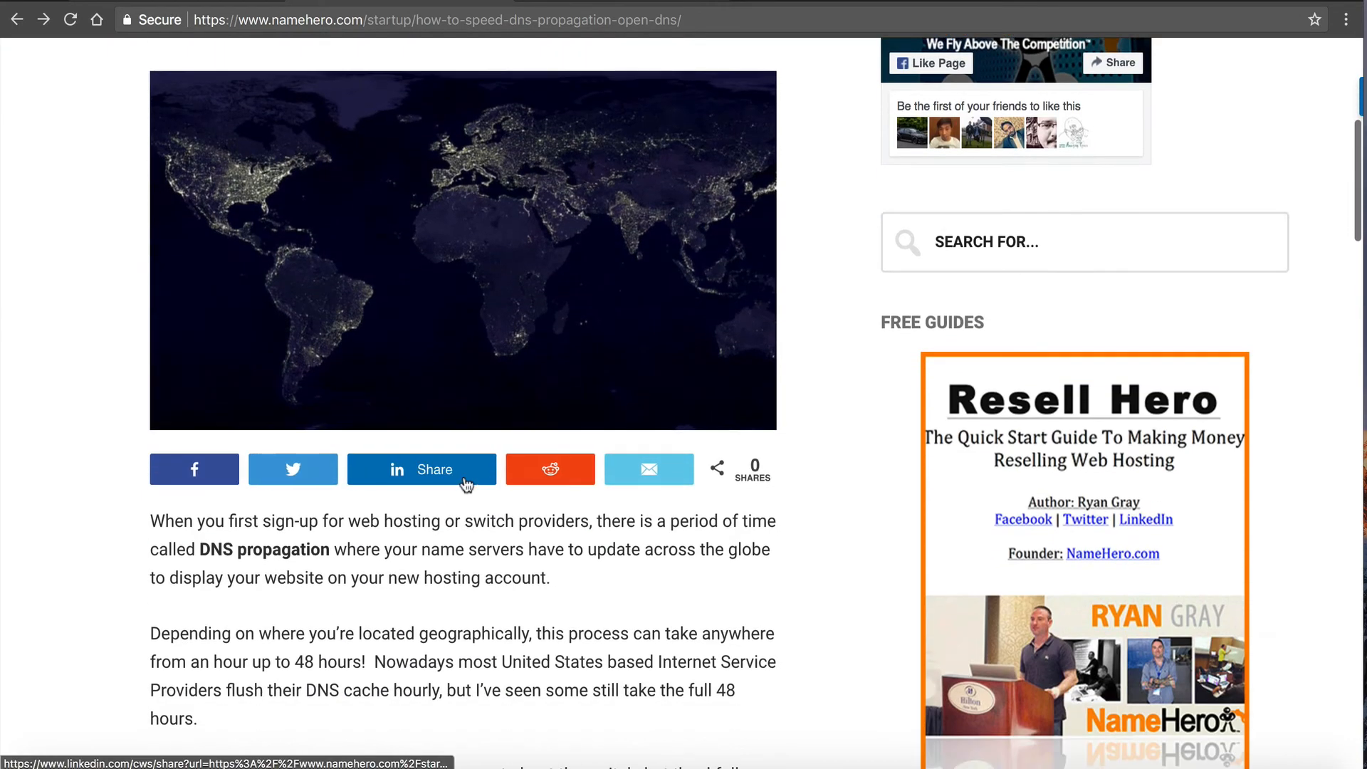
{"action": "scroll", "scroll_direction": "down", "scroll_amount": 3}
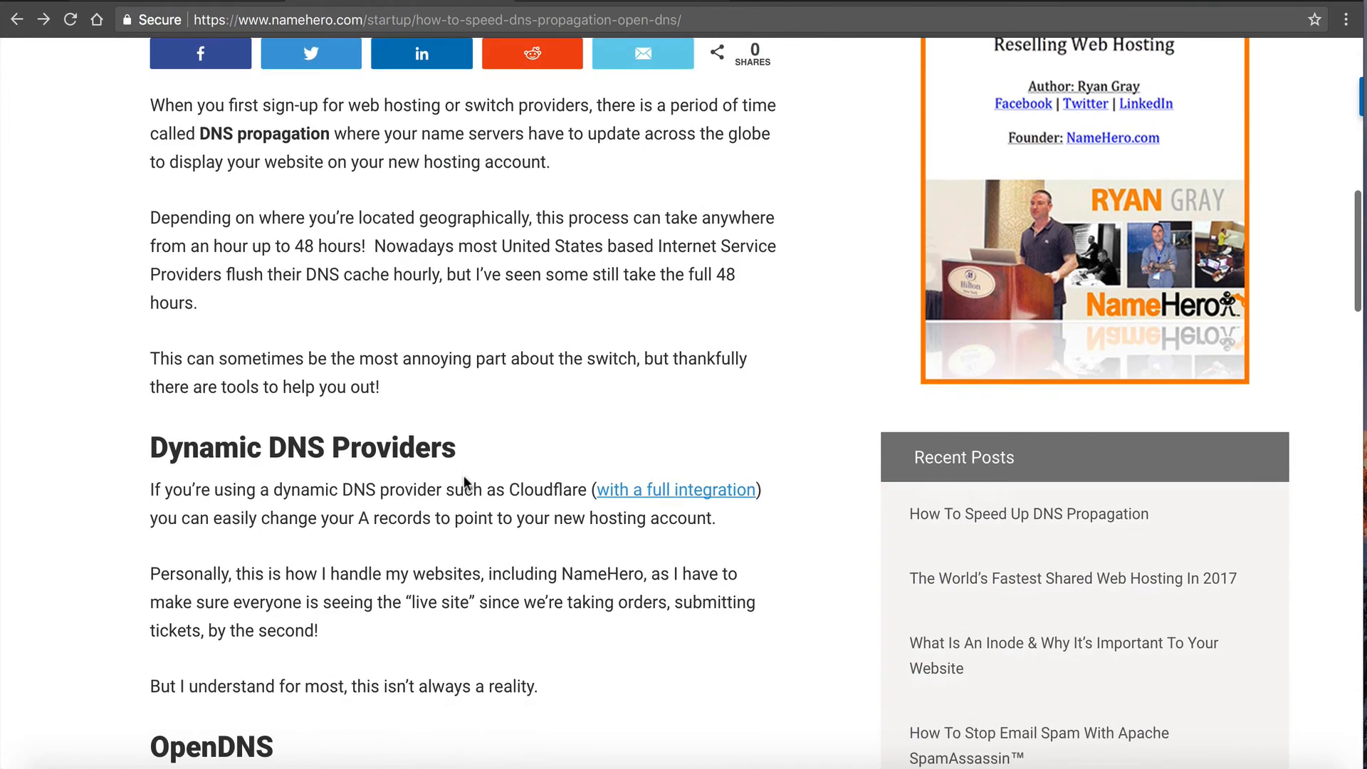
{"action": "scroll", "scroll_direction": "up", "scroll_amount": 3}
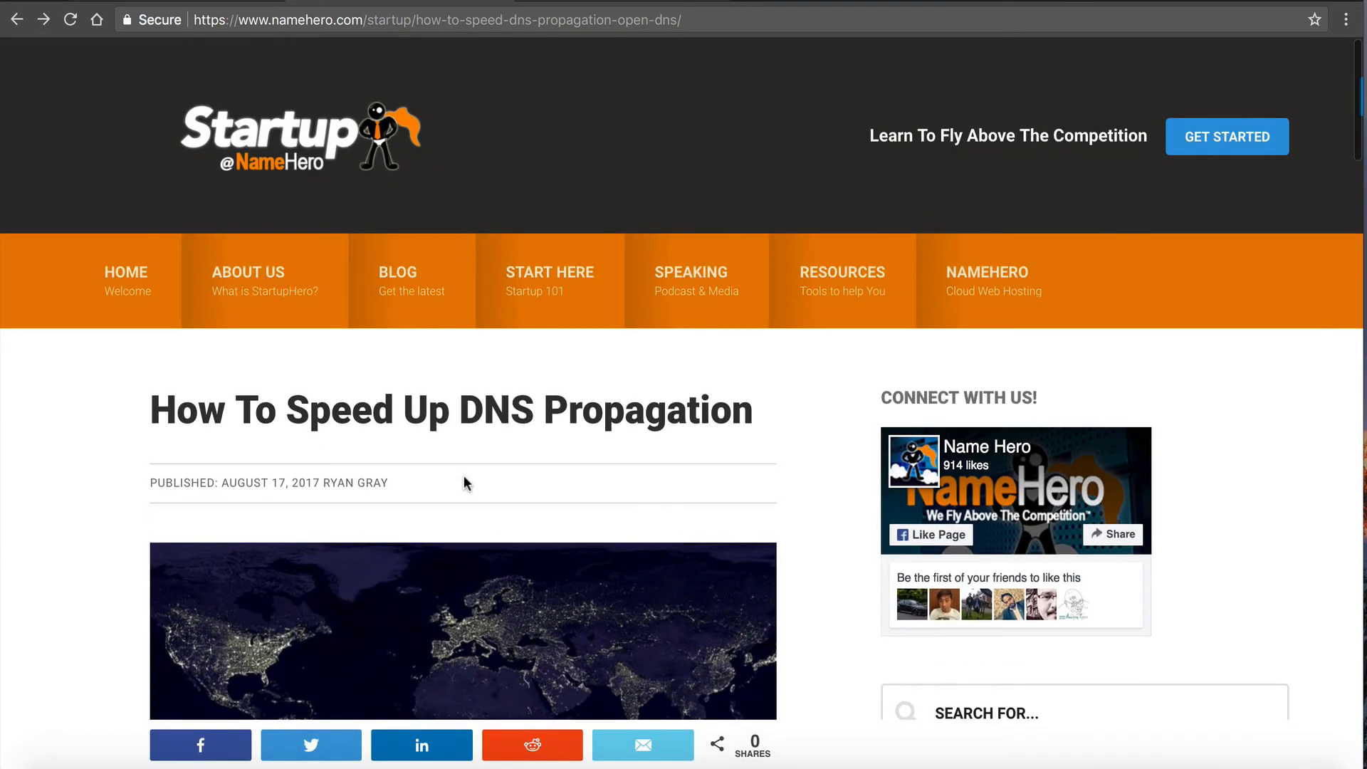